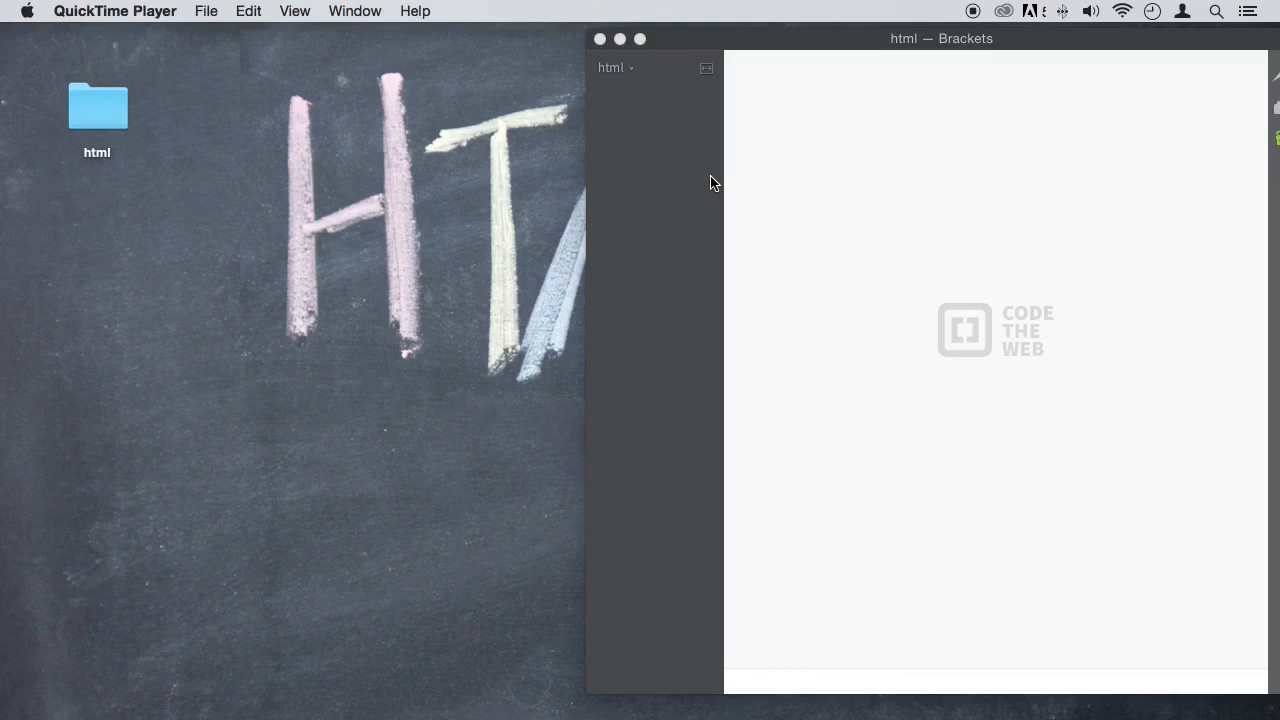
Step: Create a new file named paragraph.html in the html project via the sidebar's New File command
{"action": "right_click", "coordinate": [640, 120]}
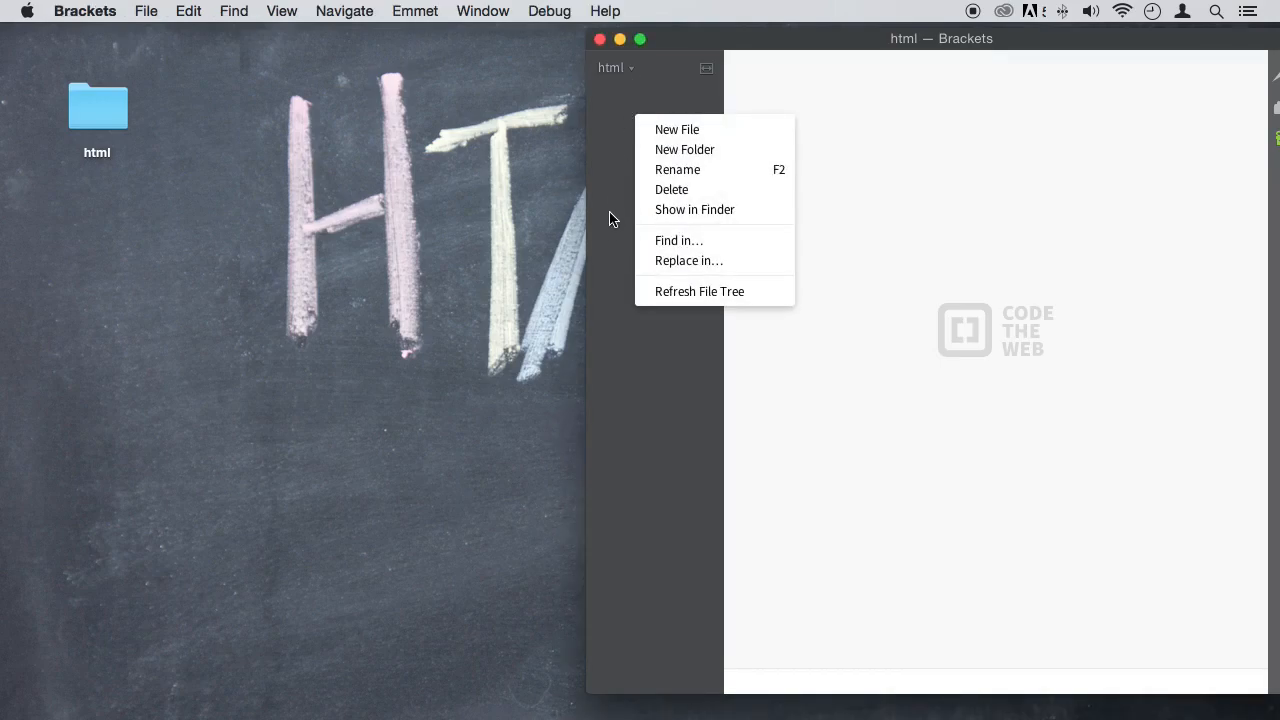
{"action": "left_click", "coordinate": [676, 128]}
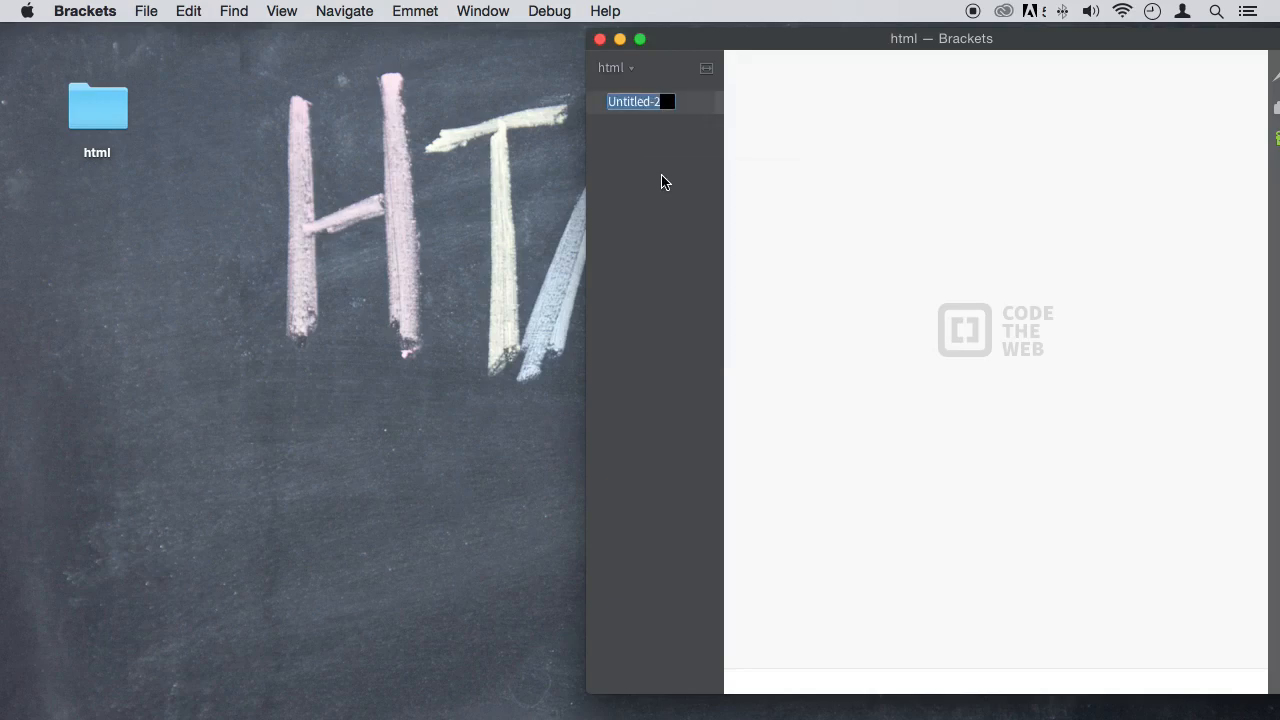
{"action": "type", "text": "paragraph.ht"}
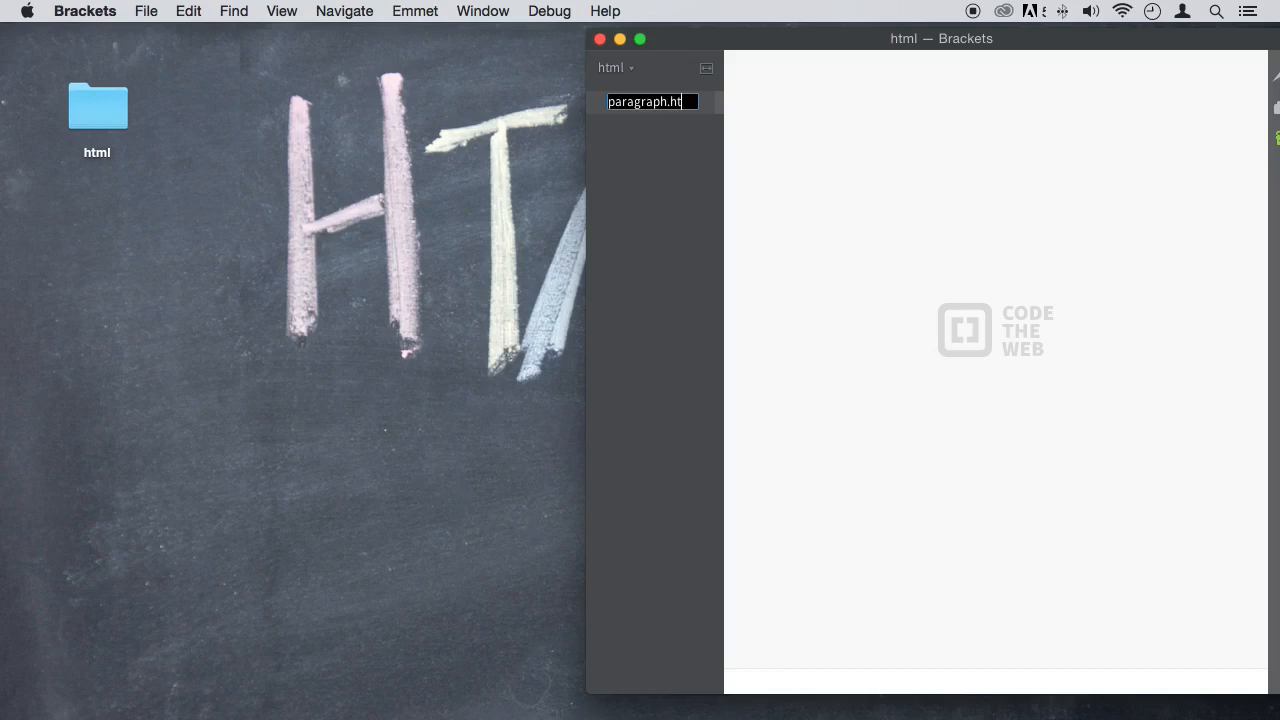
{"action": "type", "text": "ml"}
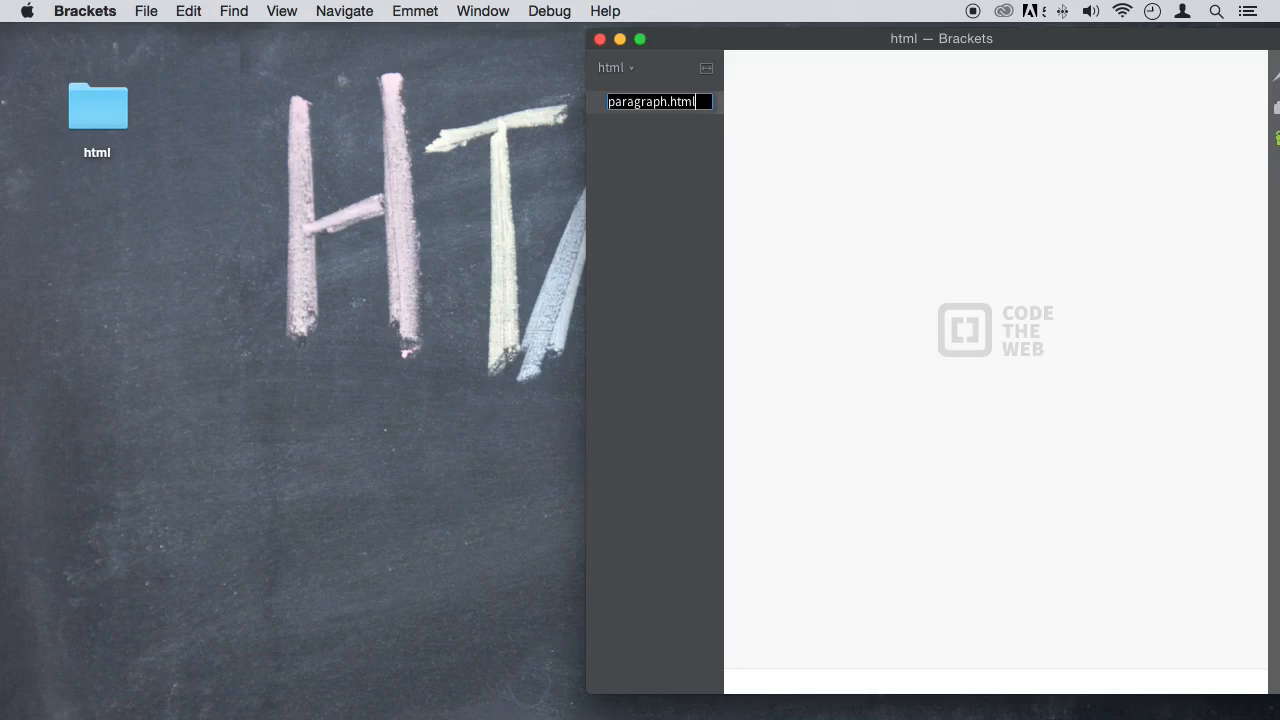
{"action": "key", "text": "enter"}
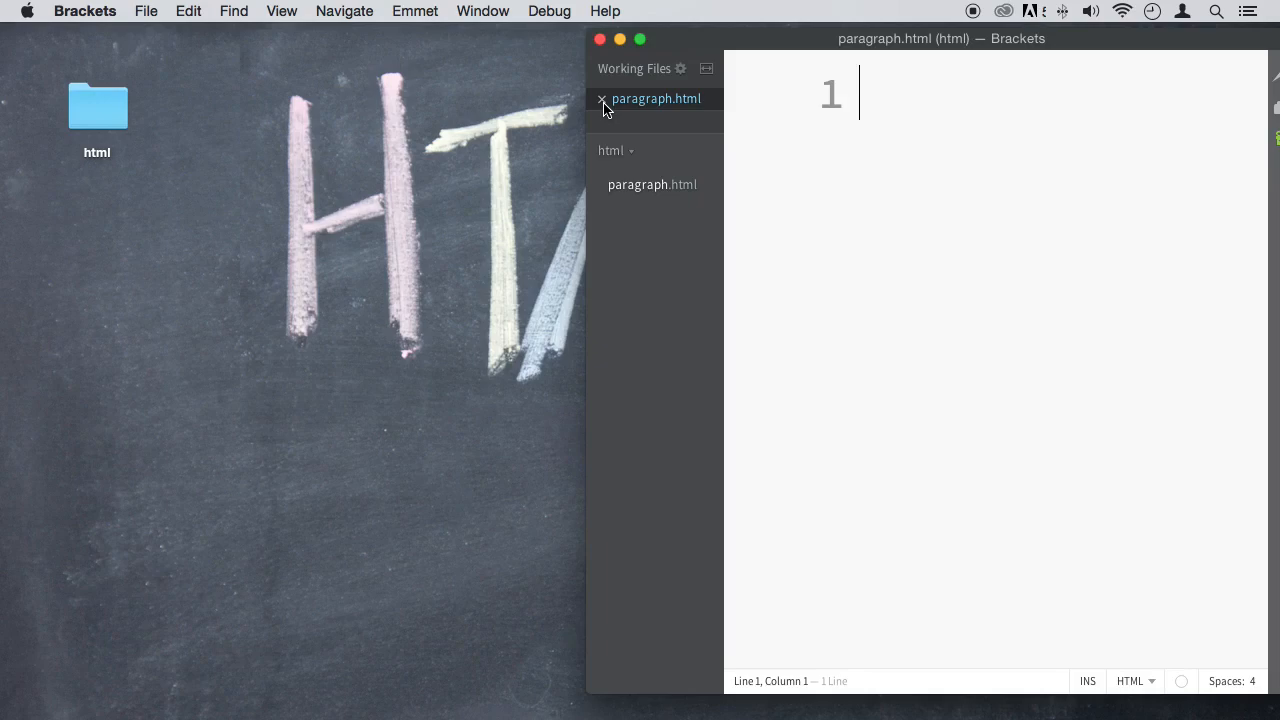
{"action": "mouse_move", "coordinate": [684, 110]}
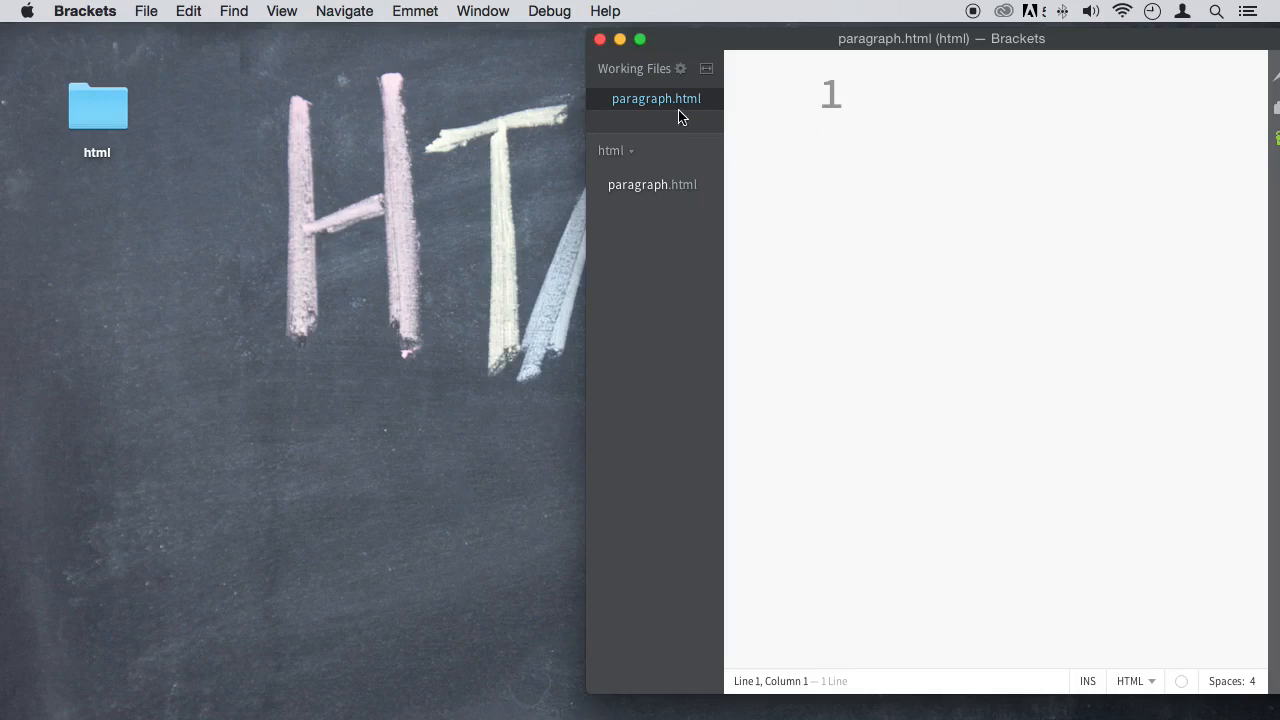
Step: Type the line 'This is a sentence.' into the empty paragraph.html
{"action": "left_click", "coordinate": [860, 94]}
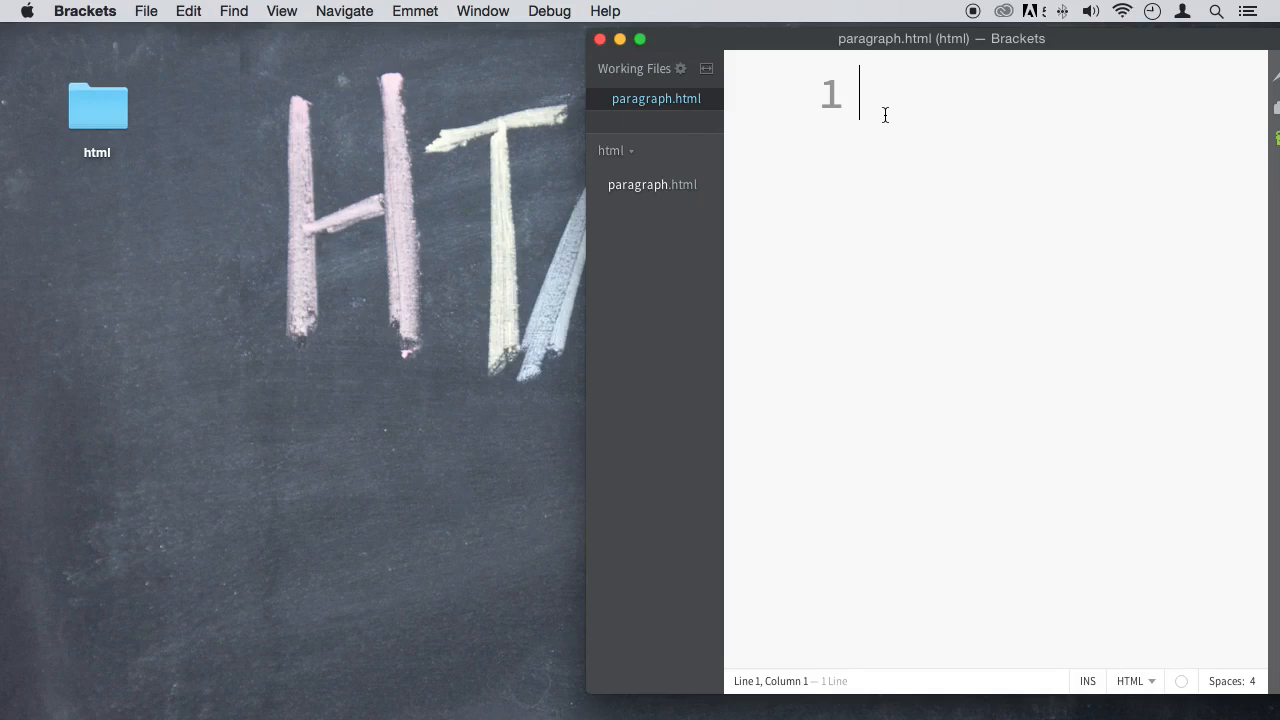
{"action": "type", "text": "This is a"}
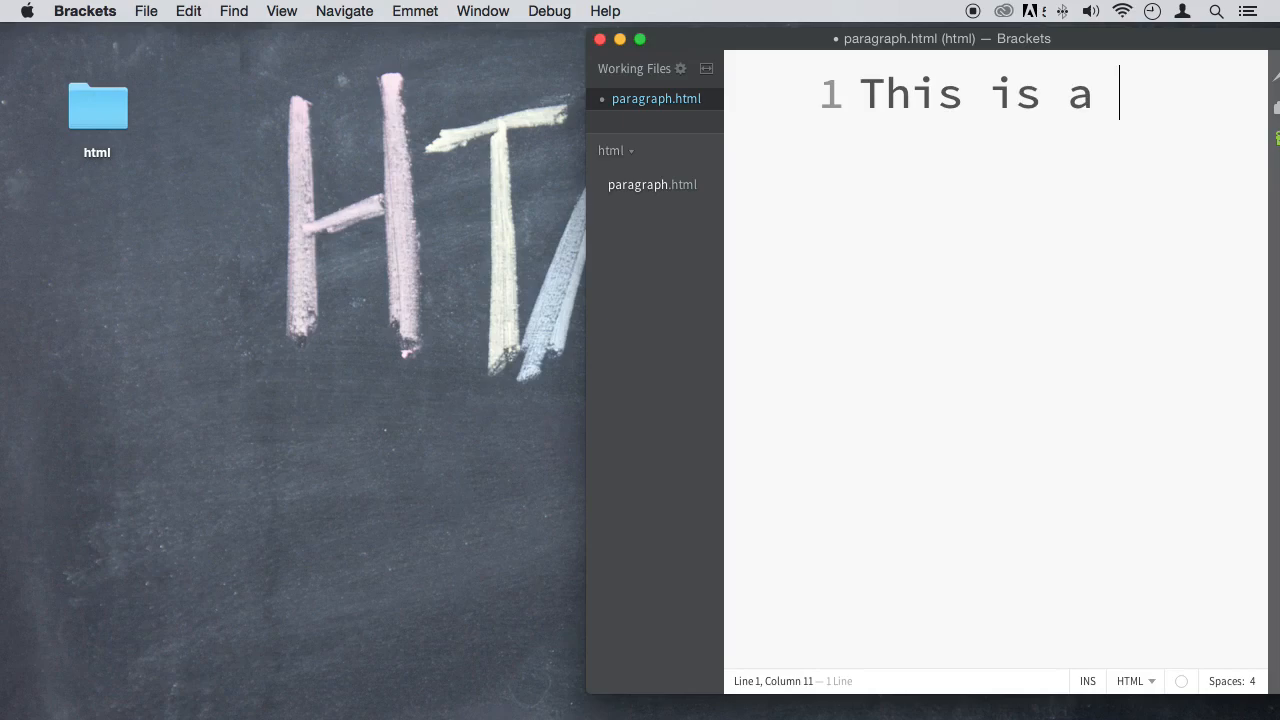
{"action": "type", "text": "sentence"}
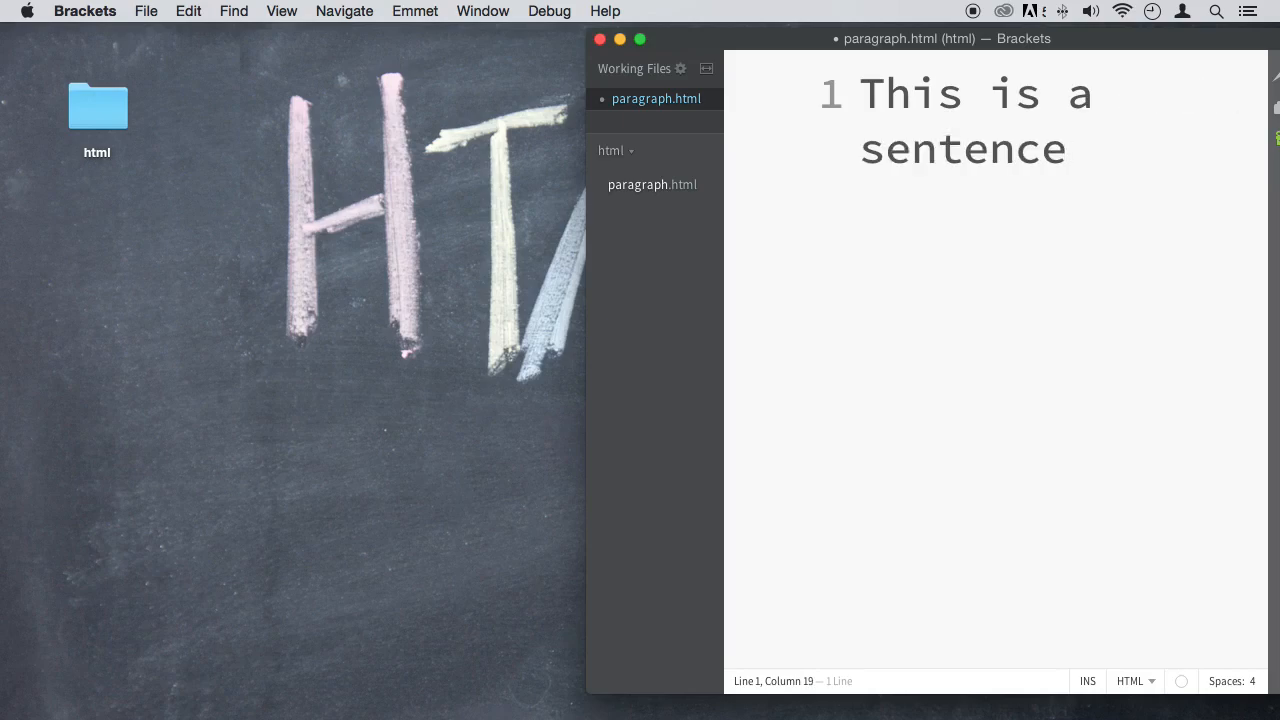
{"action": "type", "text": "."}
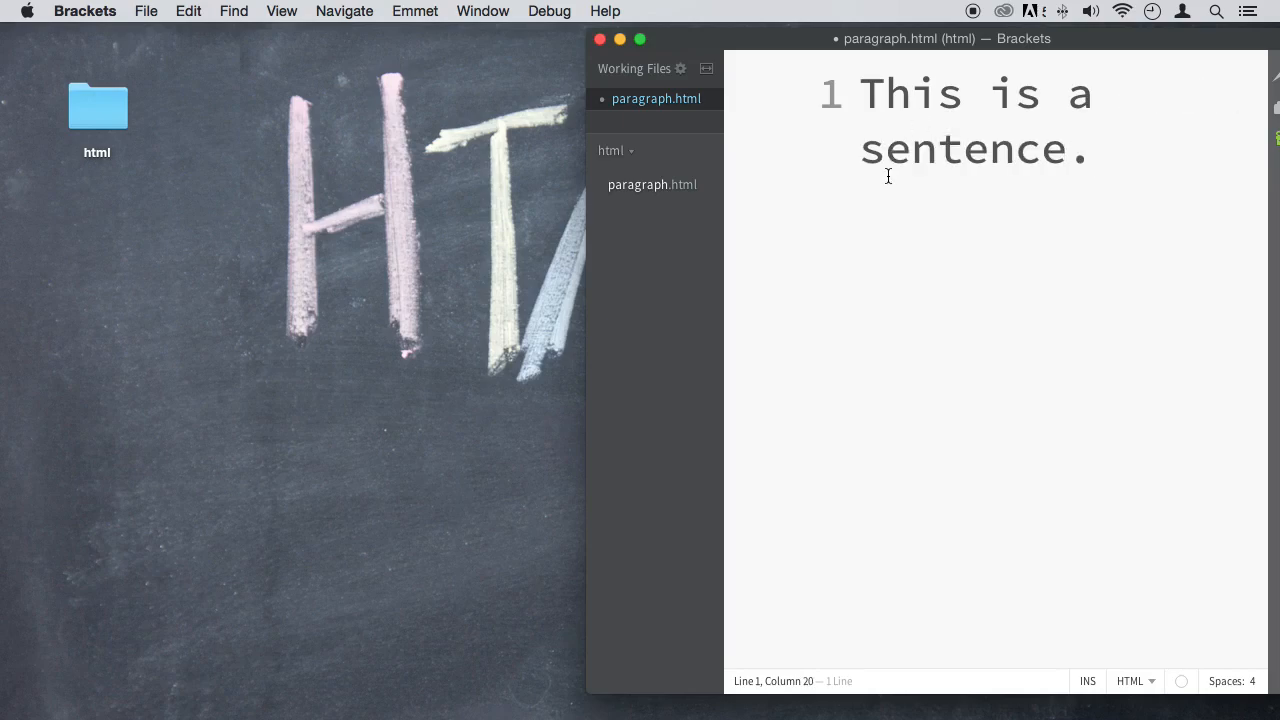
{"action": "mouse_move", "coordinate": [876, 238]}
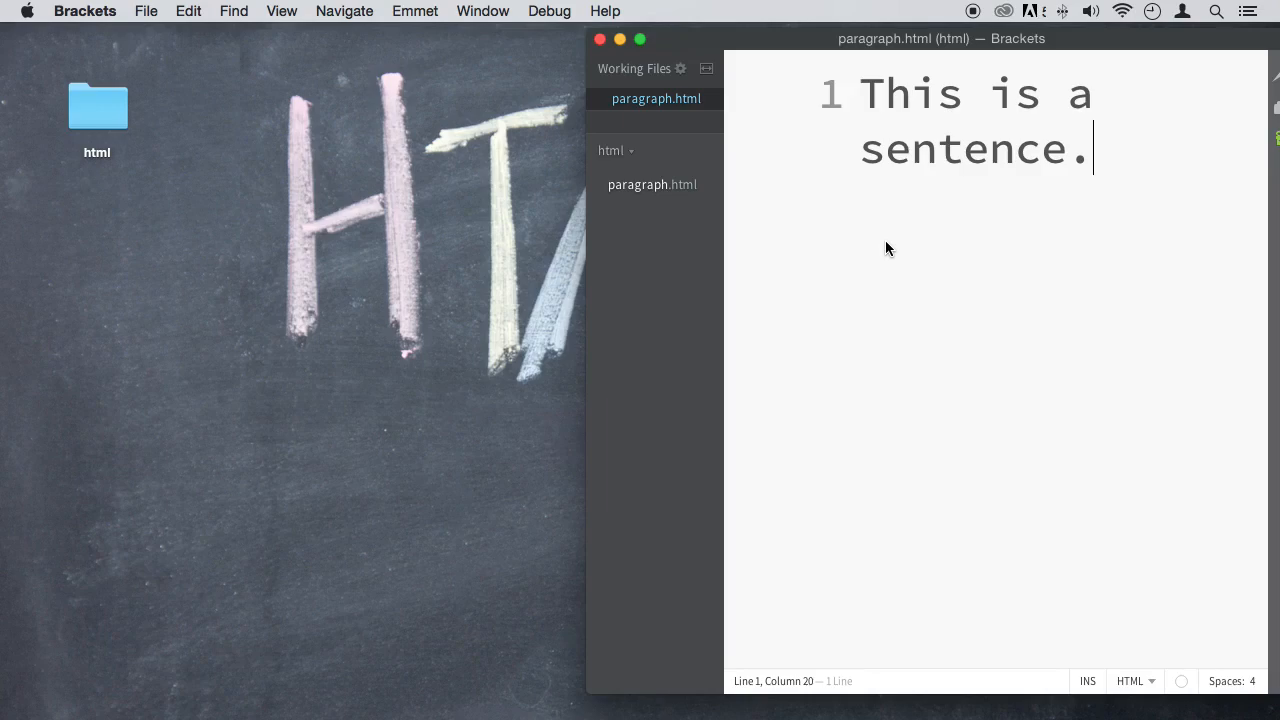
Step: Save paragraph.html to disk through File > Save
{"action": "left_click", "coordinate": [146, 12]}
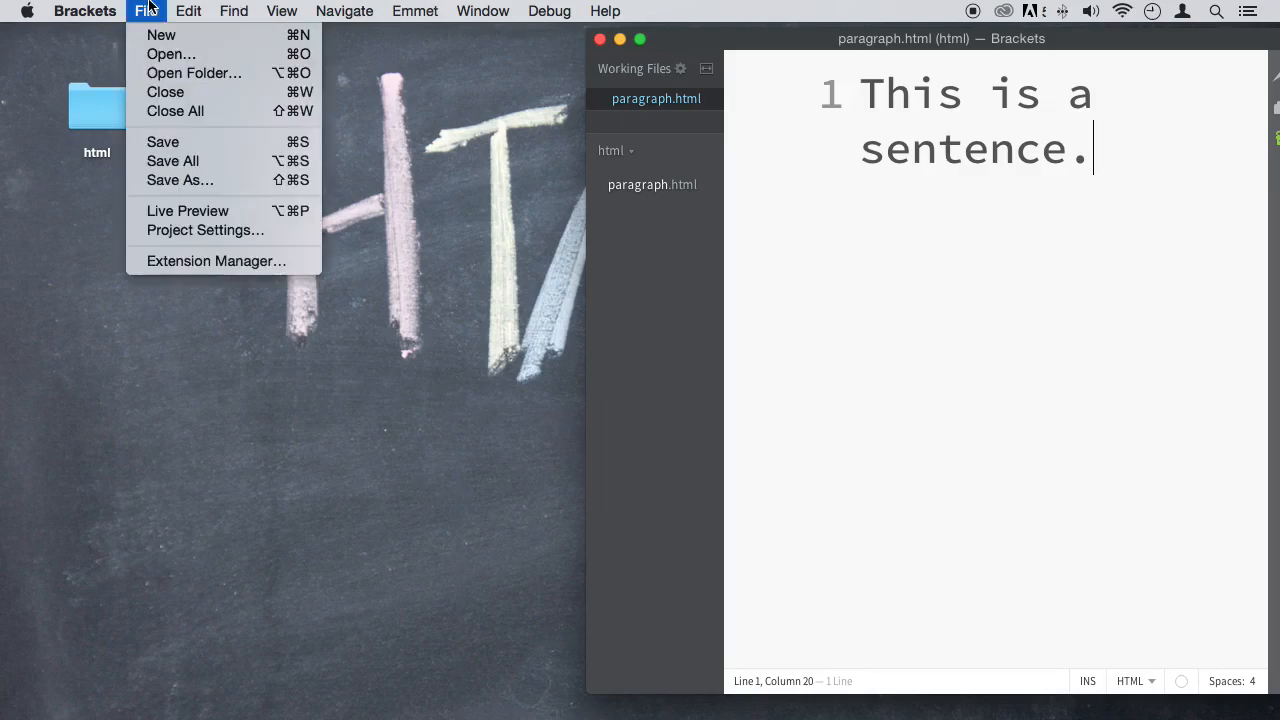
{"action": "mouse_move", "coordinate": [162, 140]}
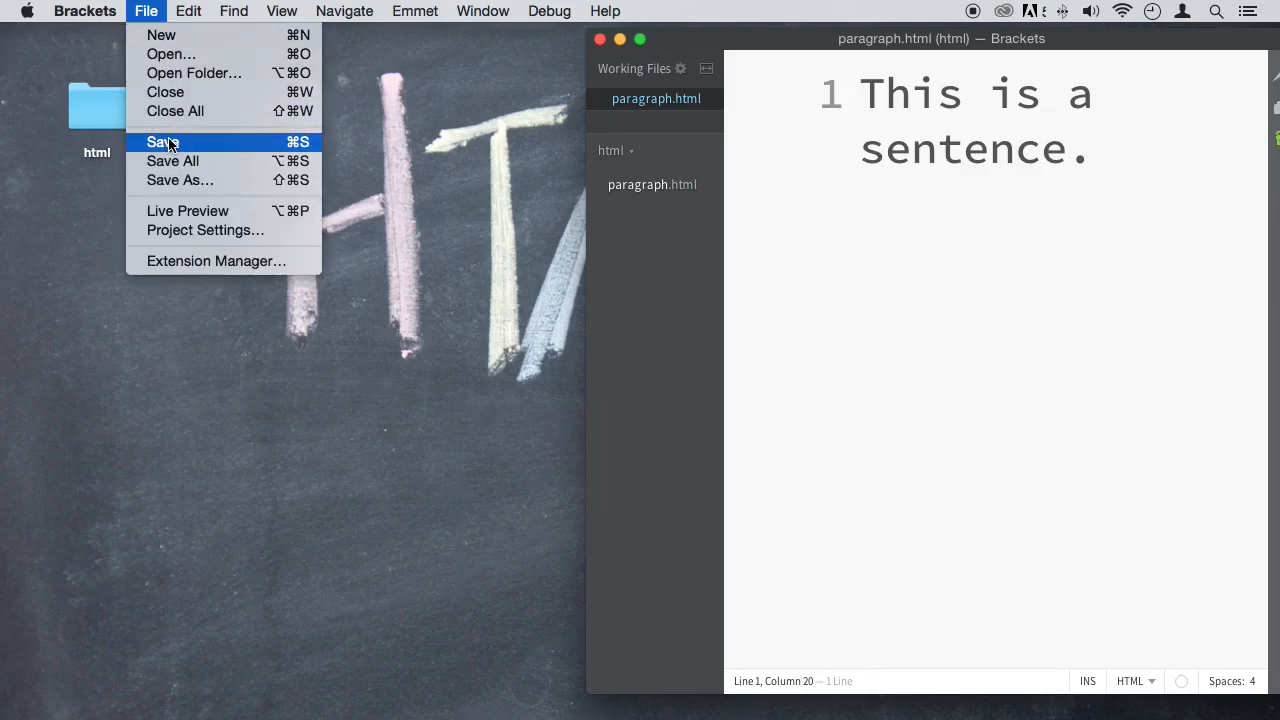
{"action": "left_click", "coordinate": [164, 140]}
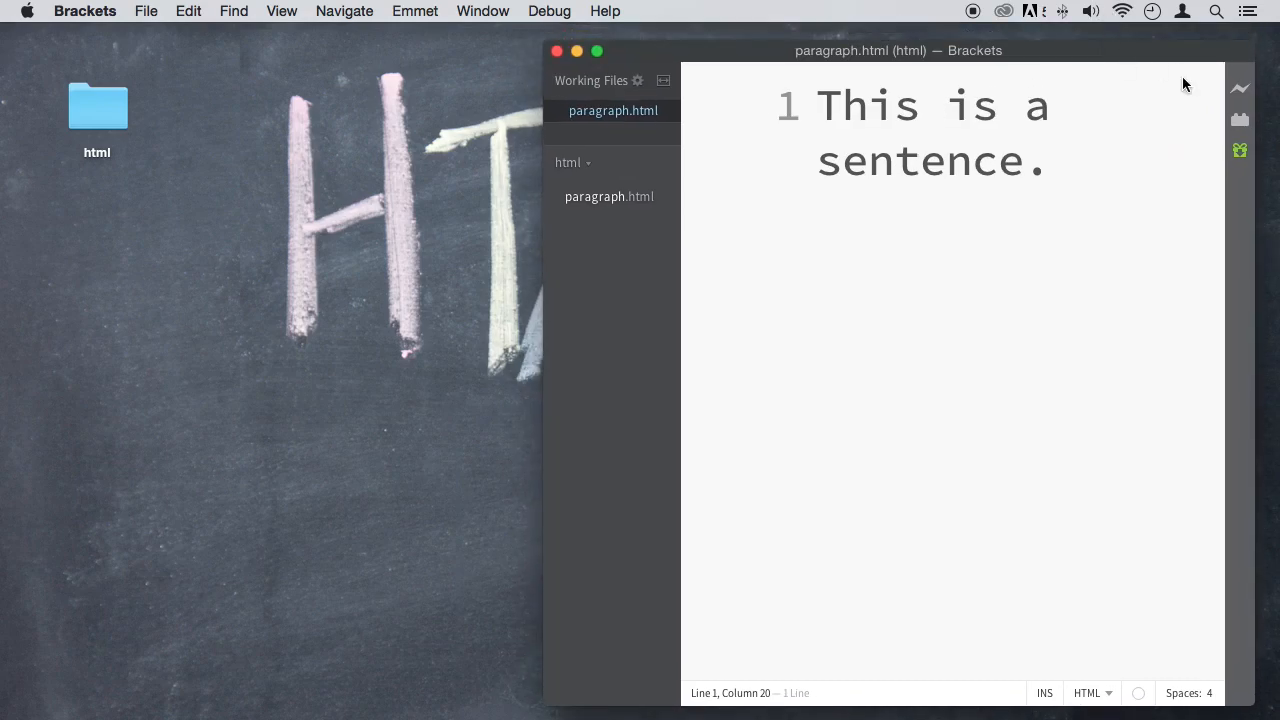
{"action": "mouse_move", "coordinate": [1240, 96]}
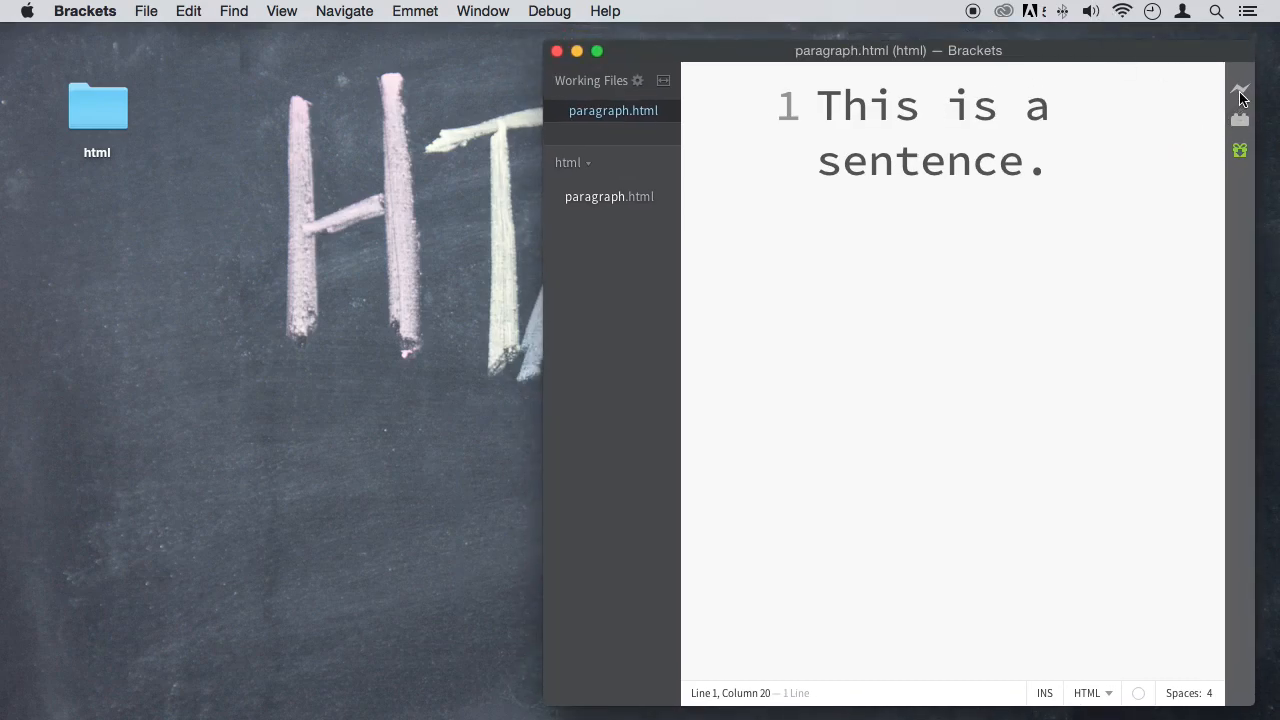
{"action": "mouse_move", "coordinate": [1204, 94]}
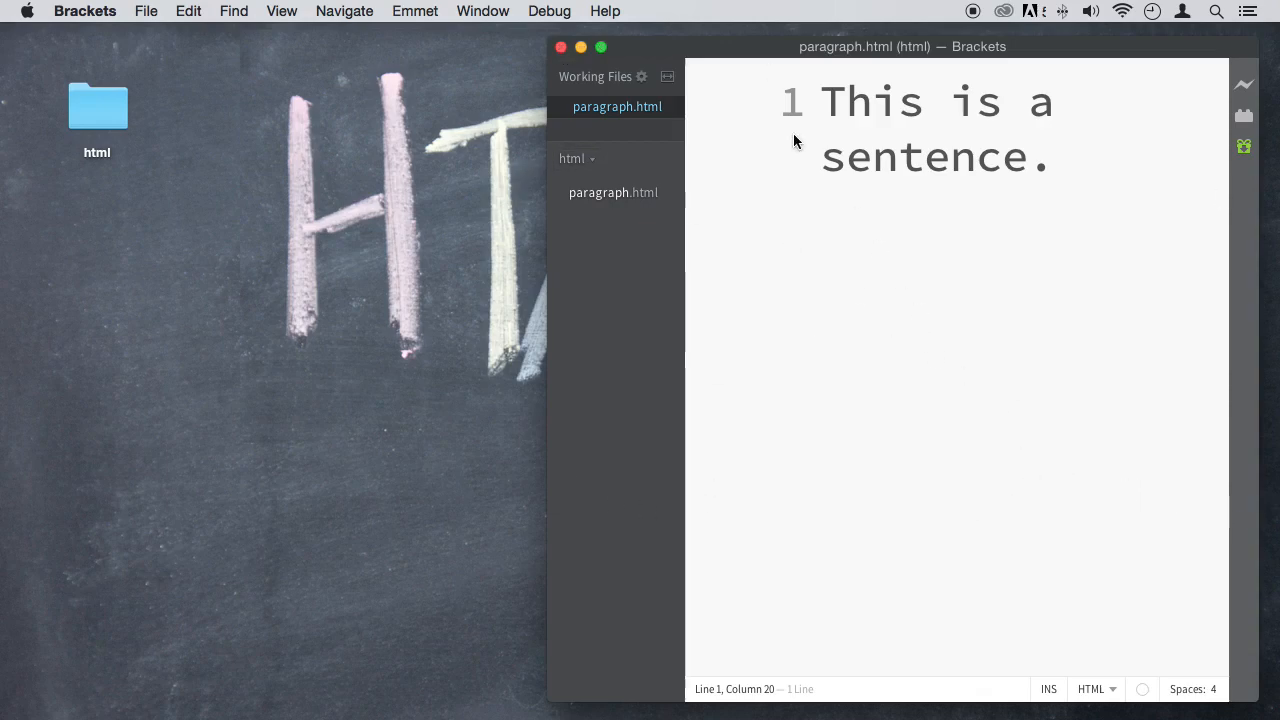
{"action": "mouse_move", "coordinate": [1248, 90]}
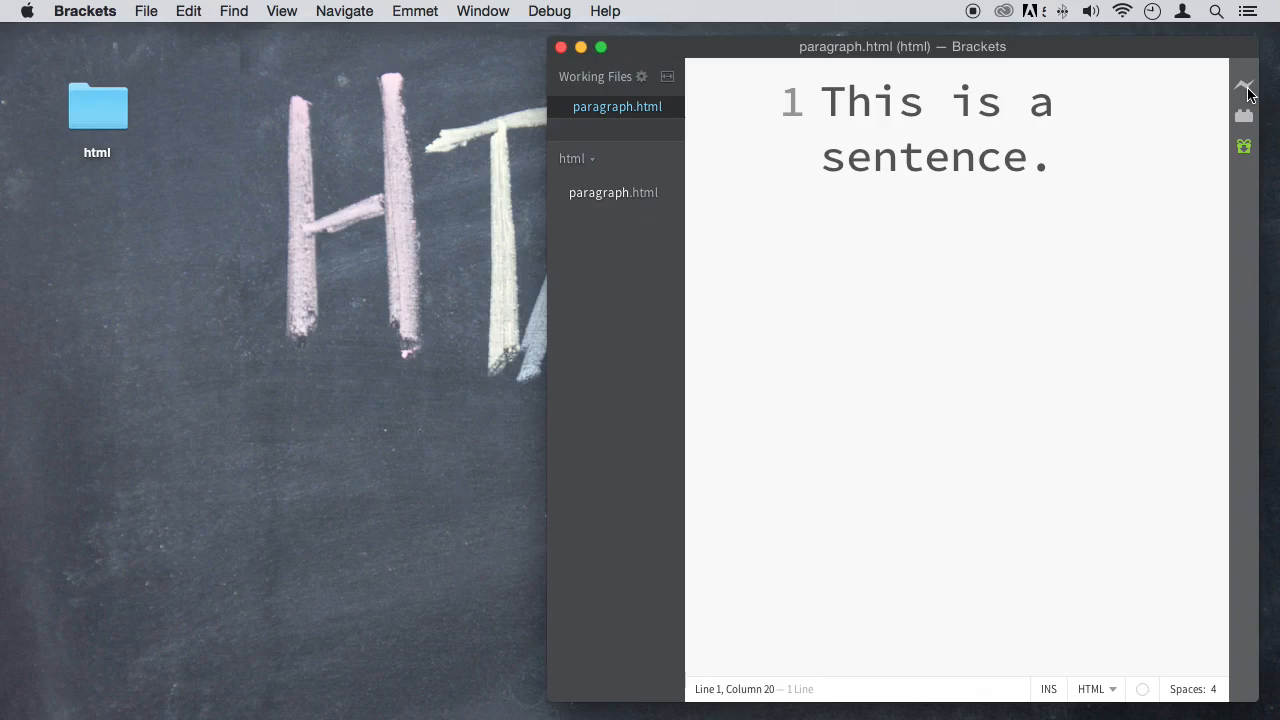
{"action": "mouse_move", "coordinate": [570, 60]}
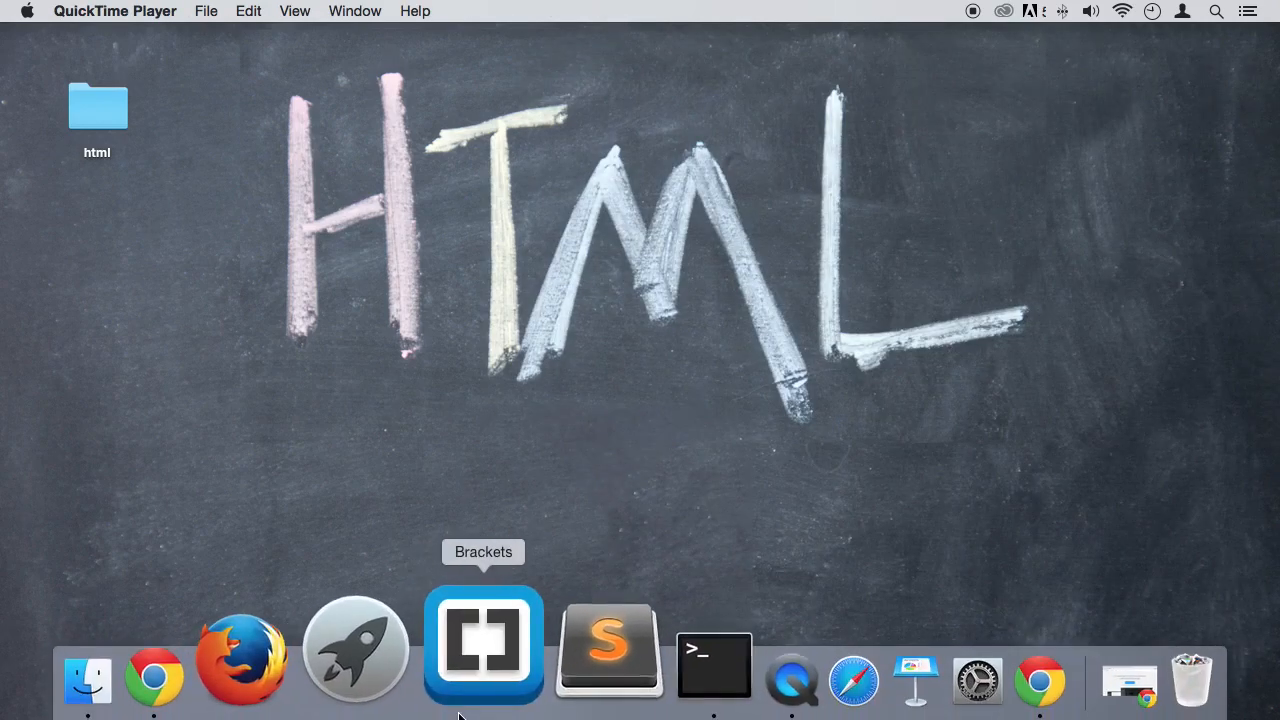
Step: In Chrome's preview, select and deselect the sentence, then select the file name in the address bar
{"action": "left_click", "coordinate": [484, 644]}
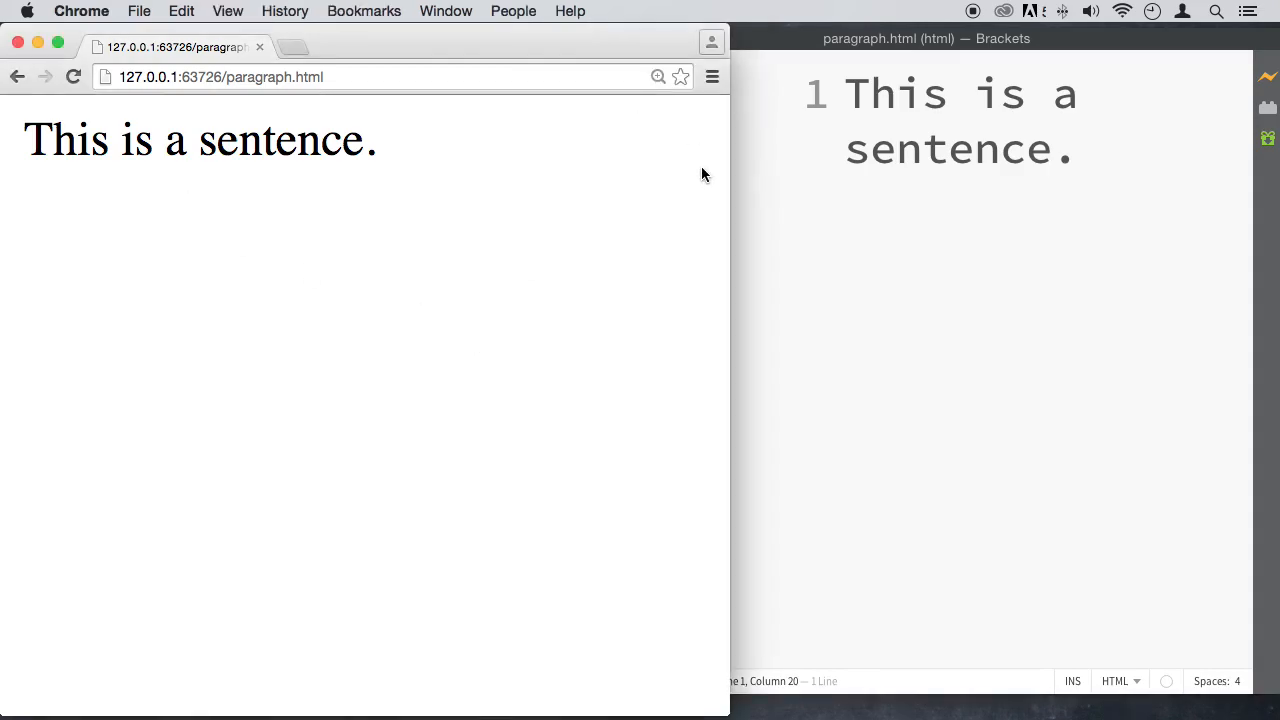
{"action": "mouse_move", "coordinate": [410, 164]}
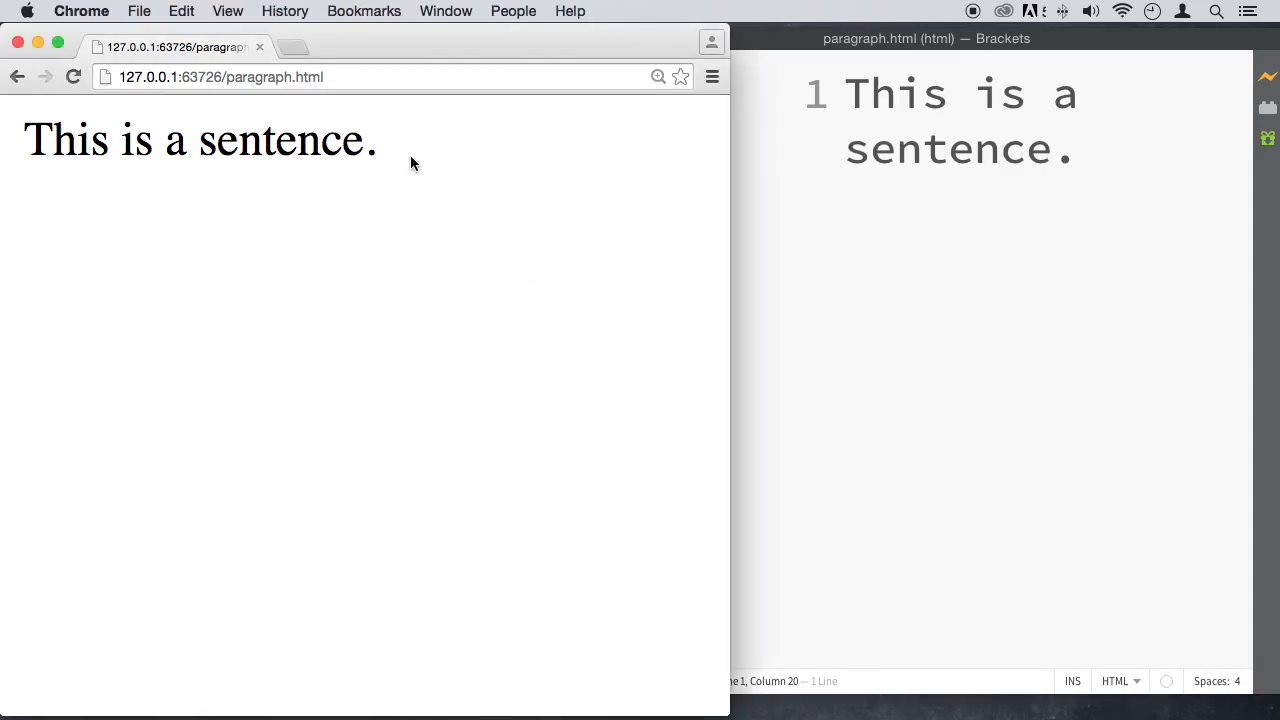
{"action": "triple_click", "coordinate": [200, 140]}
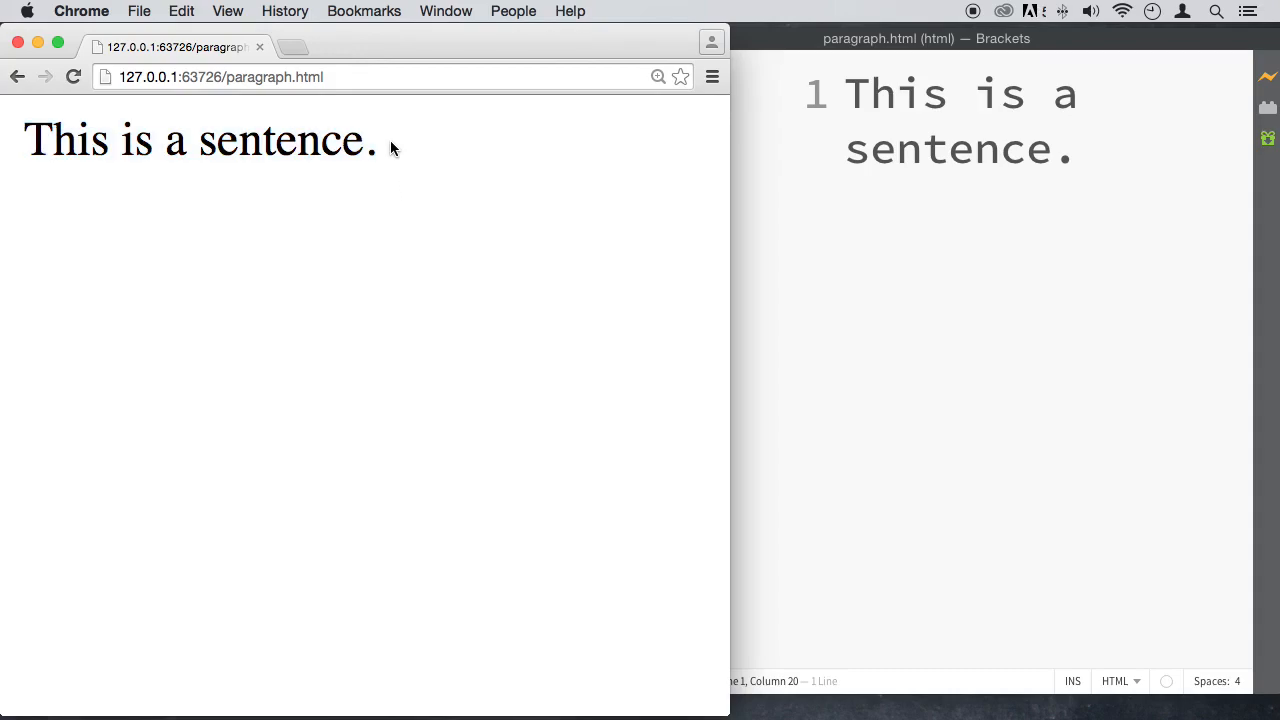
{"action": "triple_click", "coordinate": [200, 140]}
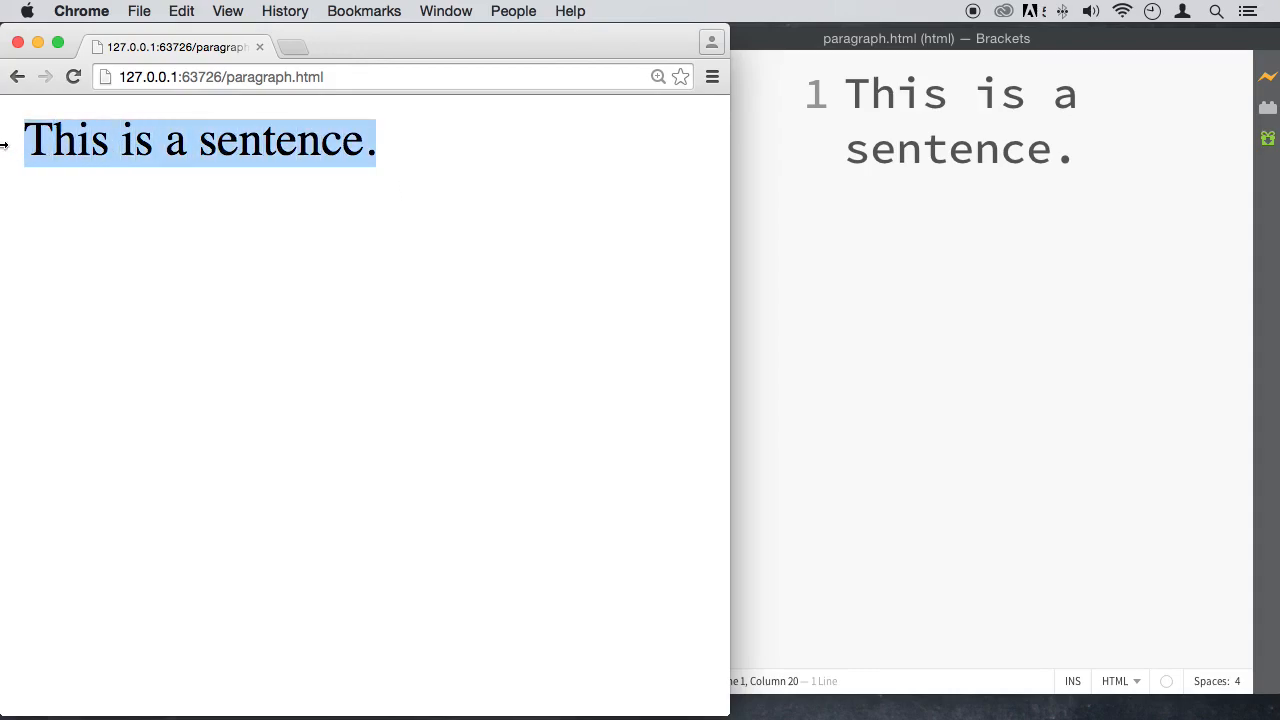
{"action": "mouse_move", "coordinate": [322, 140]}
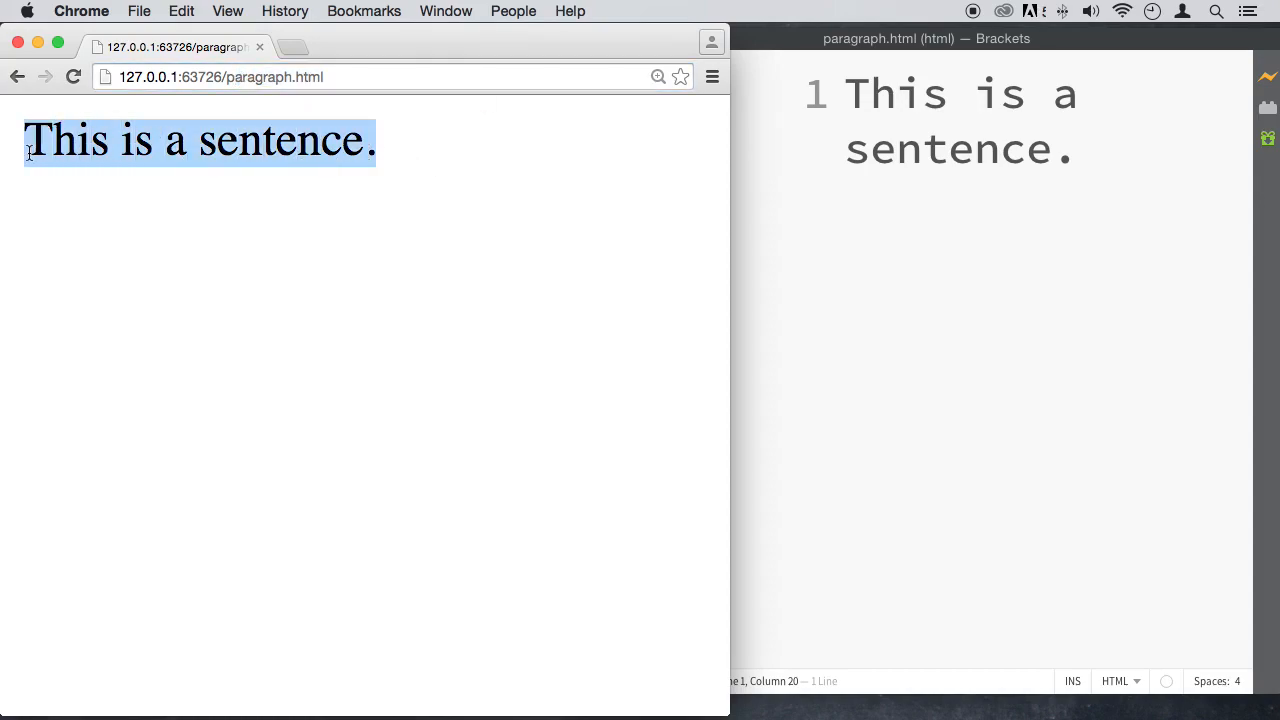
{"action": "mouse_move", "coordinate": [974, 210]}
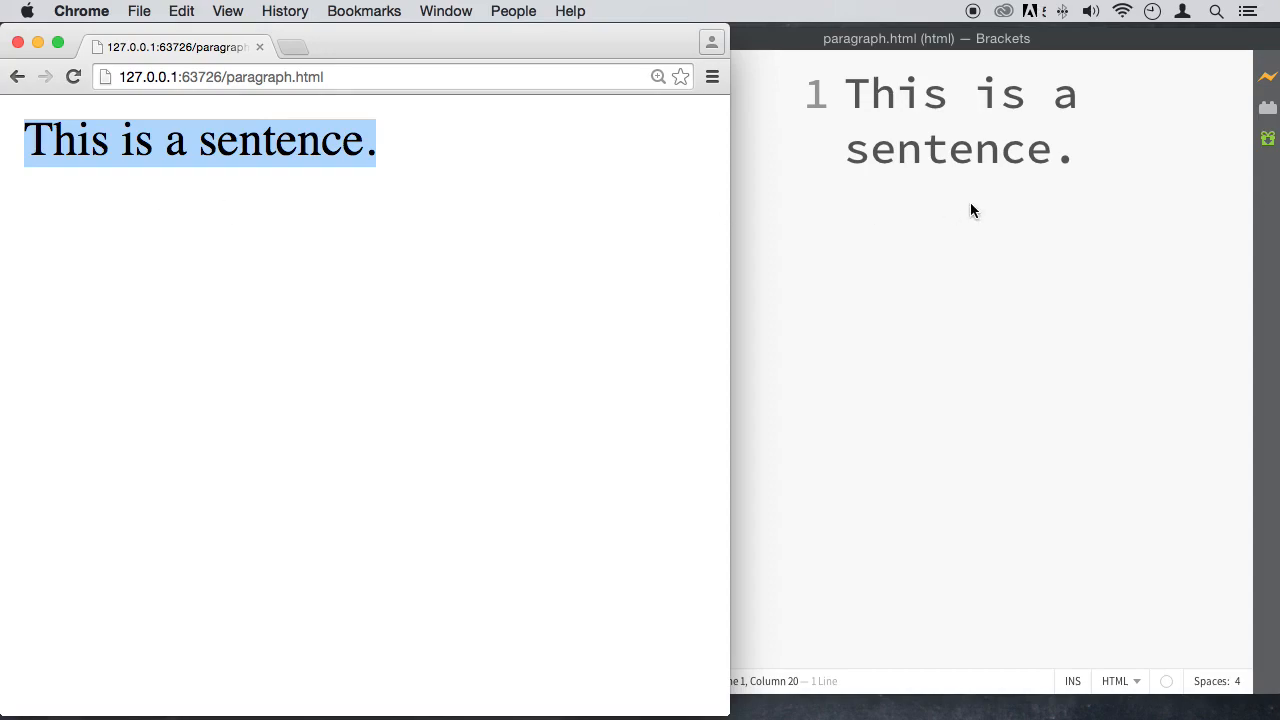
{"action": "left_click", "coordinate": [432, 156]}
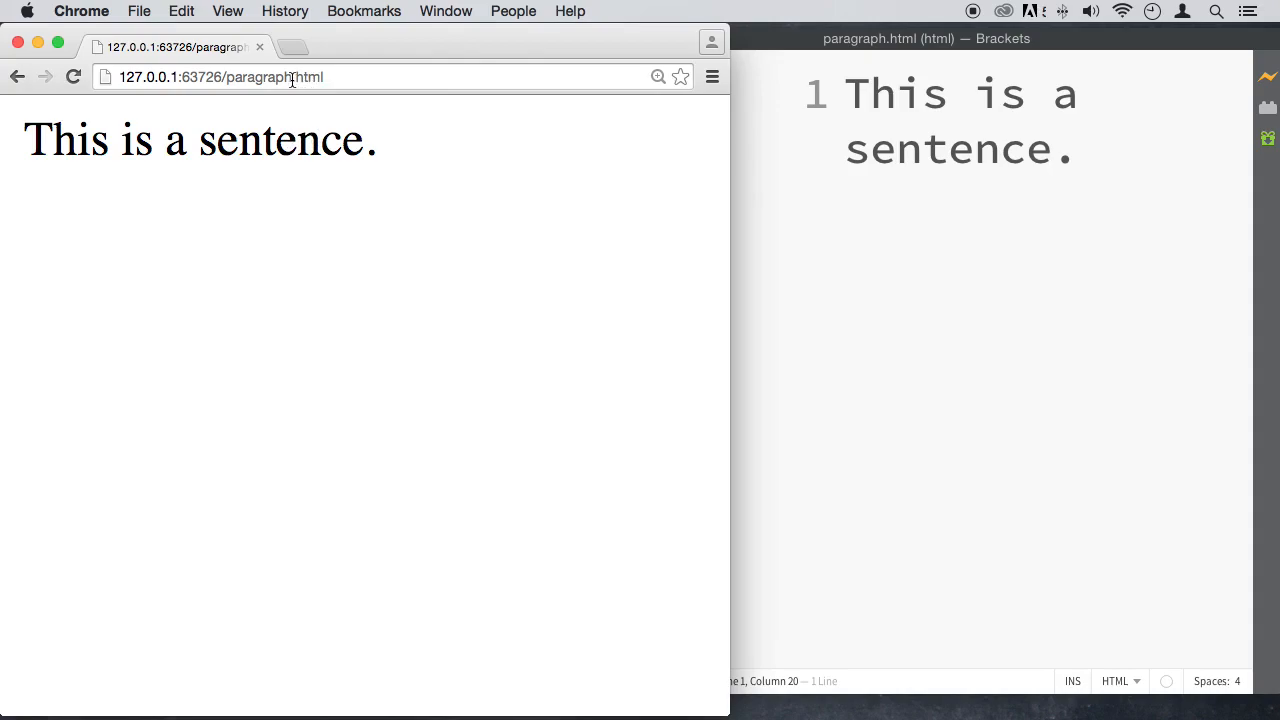
{"action": "double_click", "coordinate": [304, 76]}
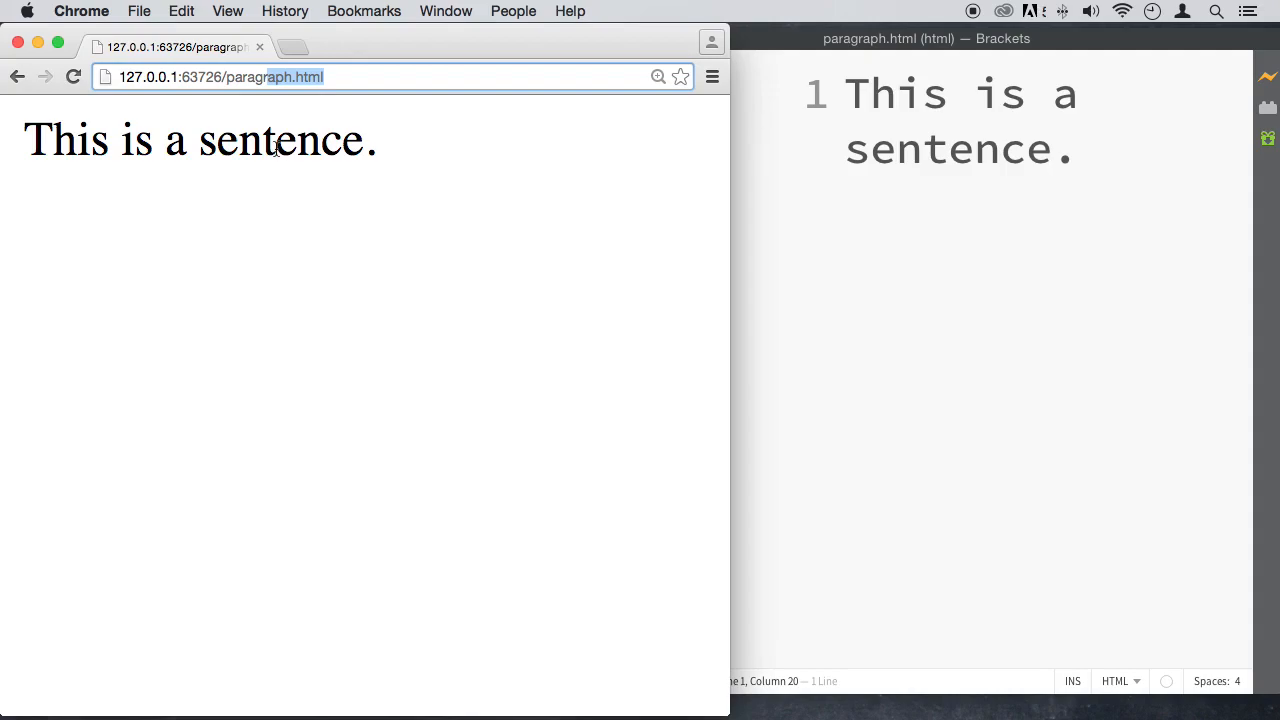
Step: Inspect the word 'sentence' in DevTools, then select the whole line back in paragraph.html
{"action": "right_click", "coordinate": [280, 140]}
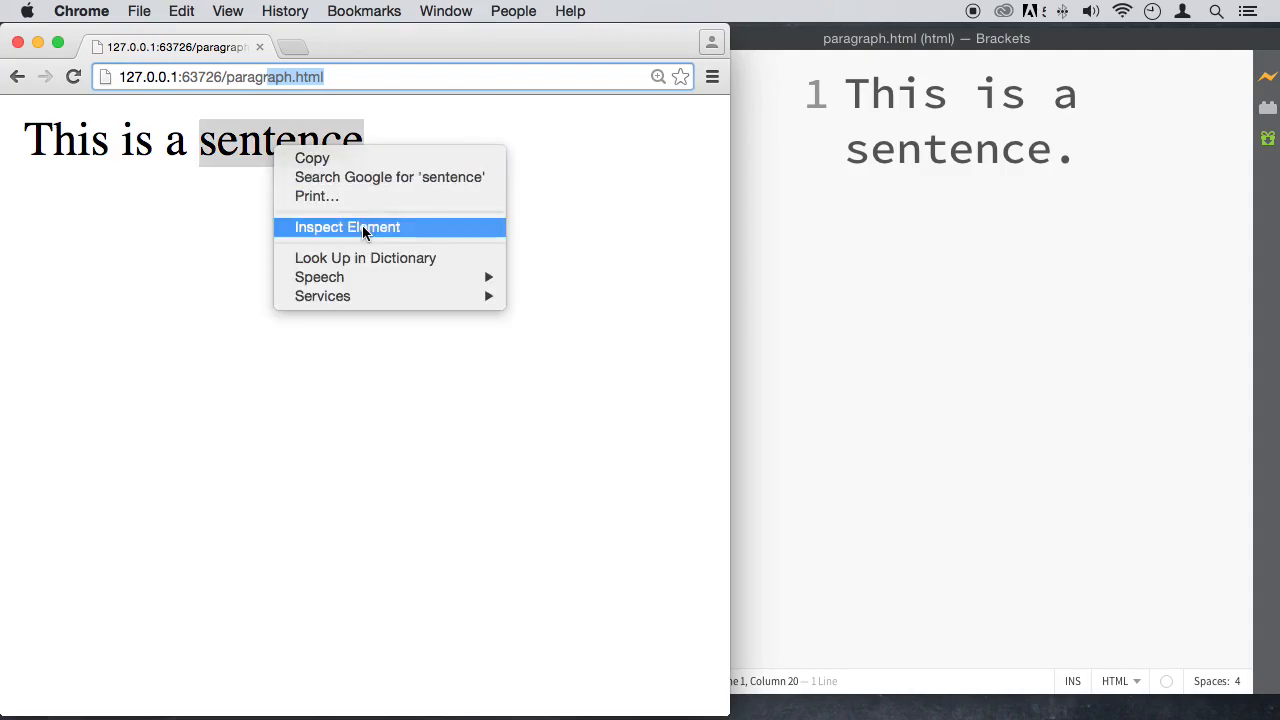
{"action": "left_click", "coordinate": [348, 226]}
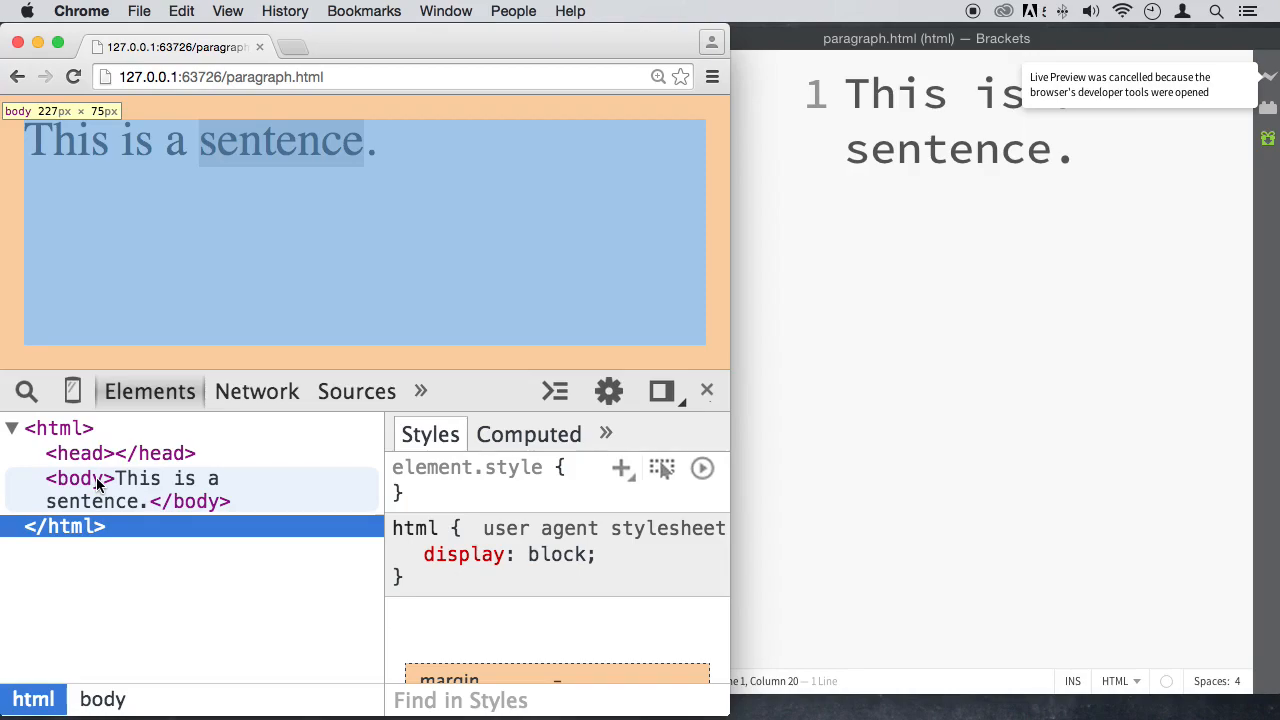
{"action": "mouse_move", "coordinate": [138, 486]}
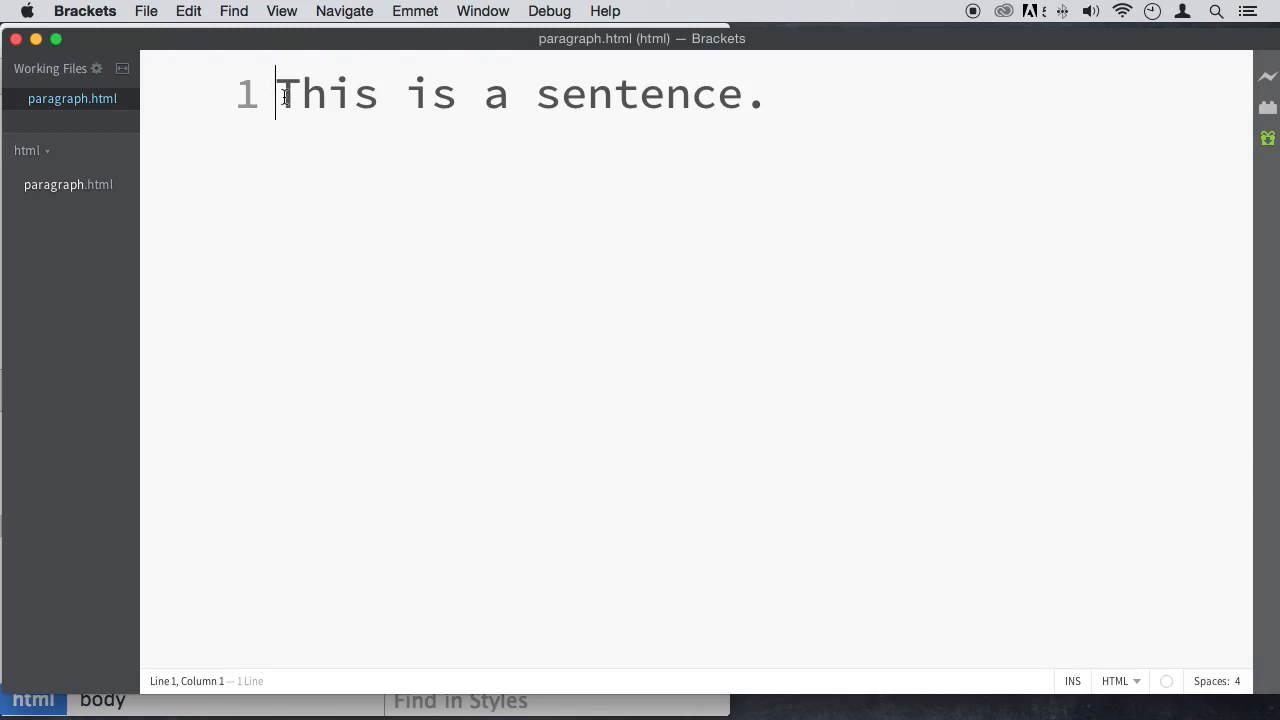
{"action": "left_click_drag", "start_coordinate": [278, 96], "coordinate": [762, 96]}
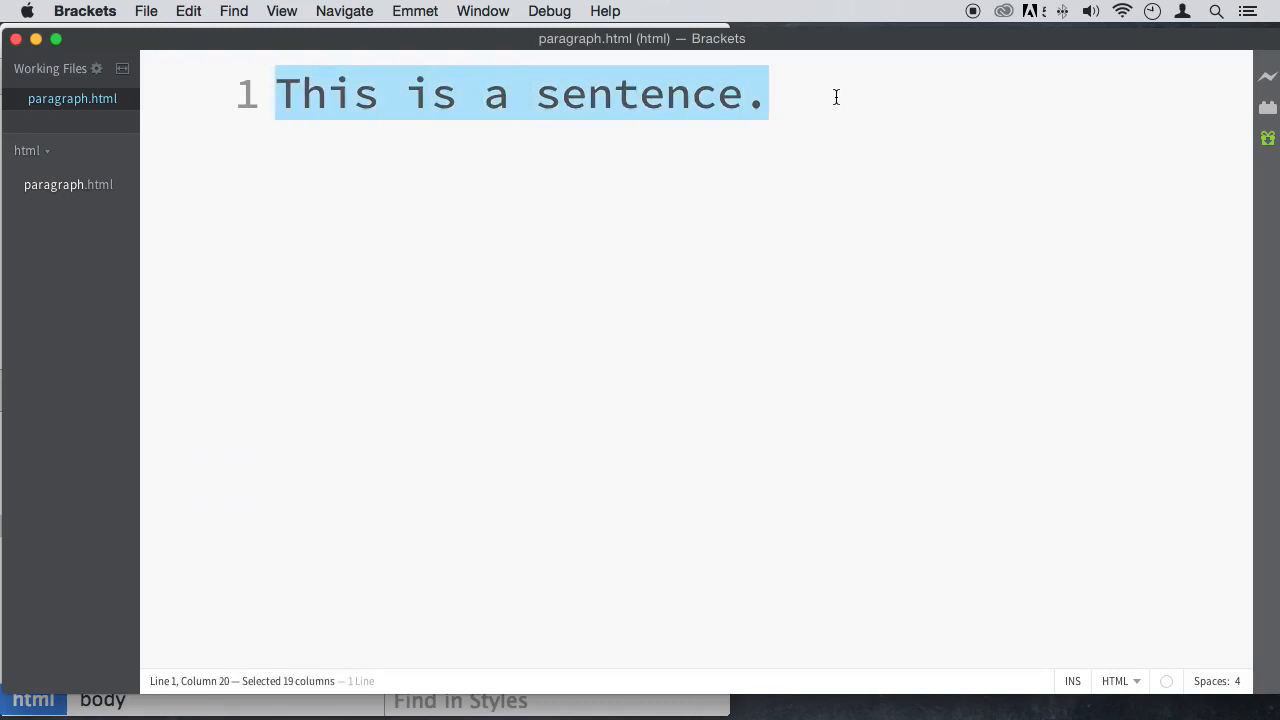
Step: Add <p> before the sentence via the code hint and move the closing </p> to the line end
{"action": "left_click", "coordinate": [300, 96]}
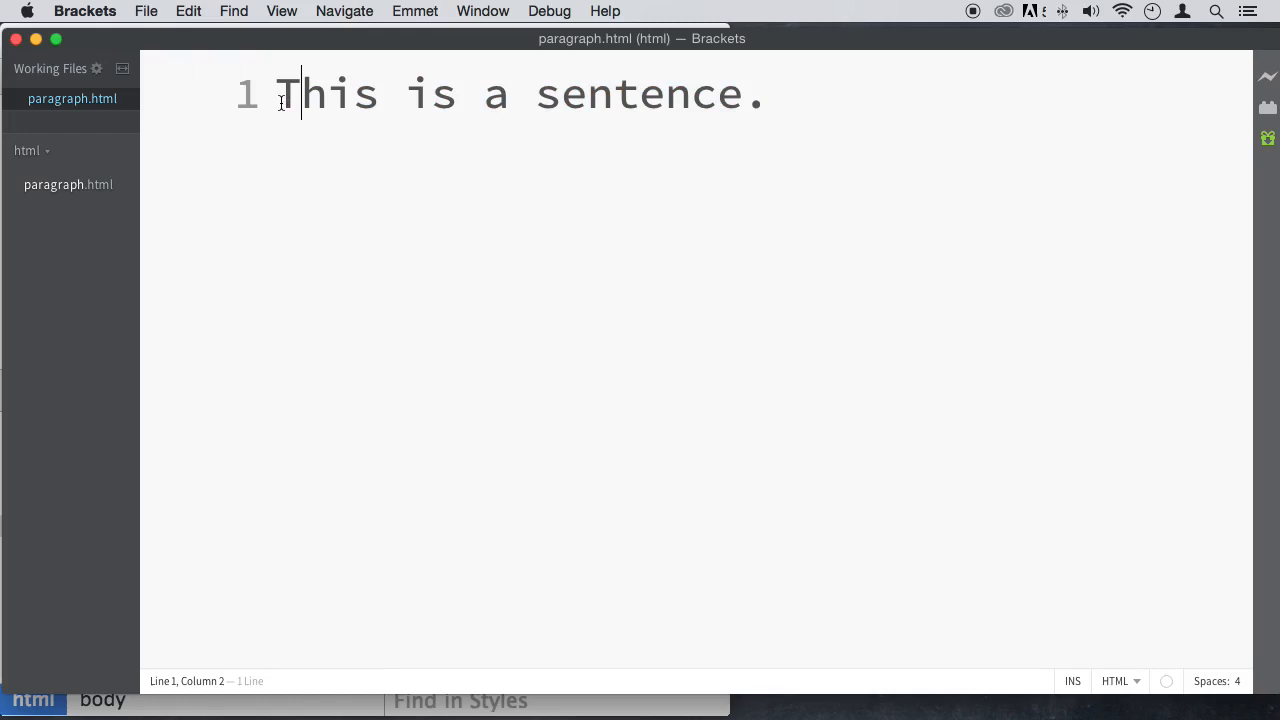
{"action": "type", "text": "<p"}
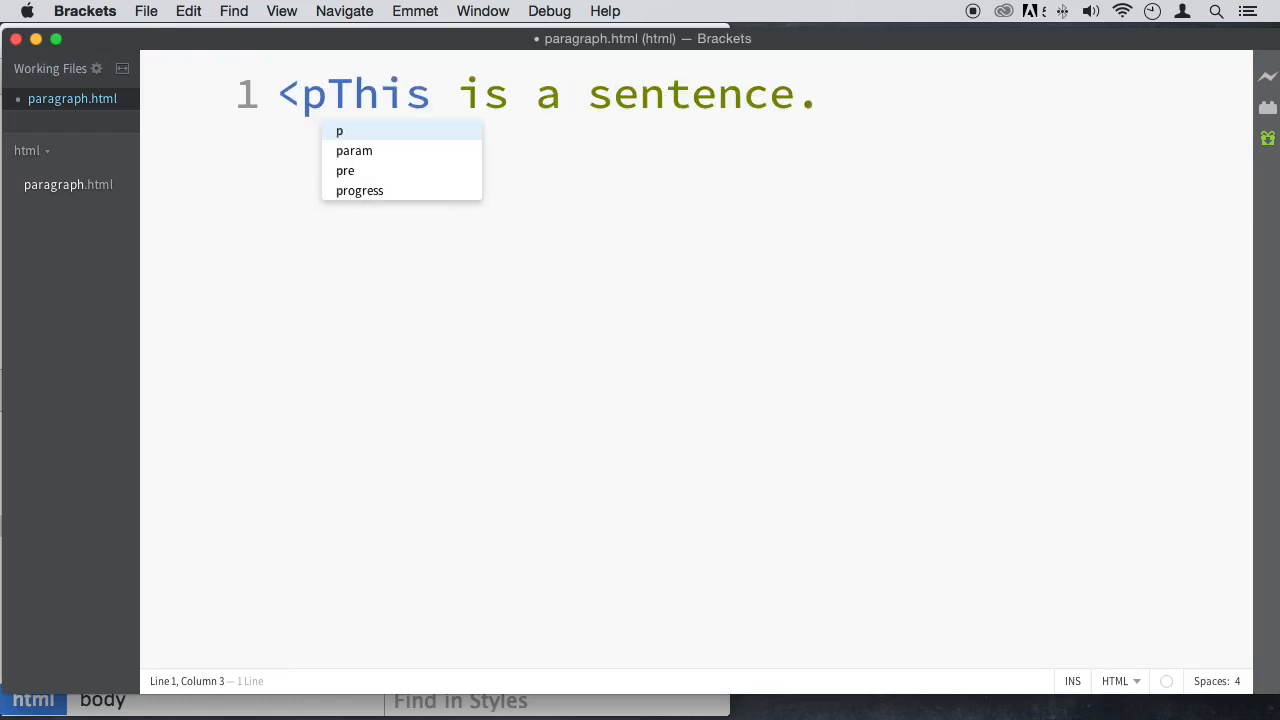
{"action": "key", "text": "Return"}
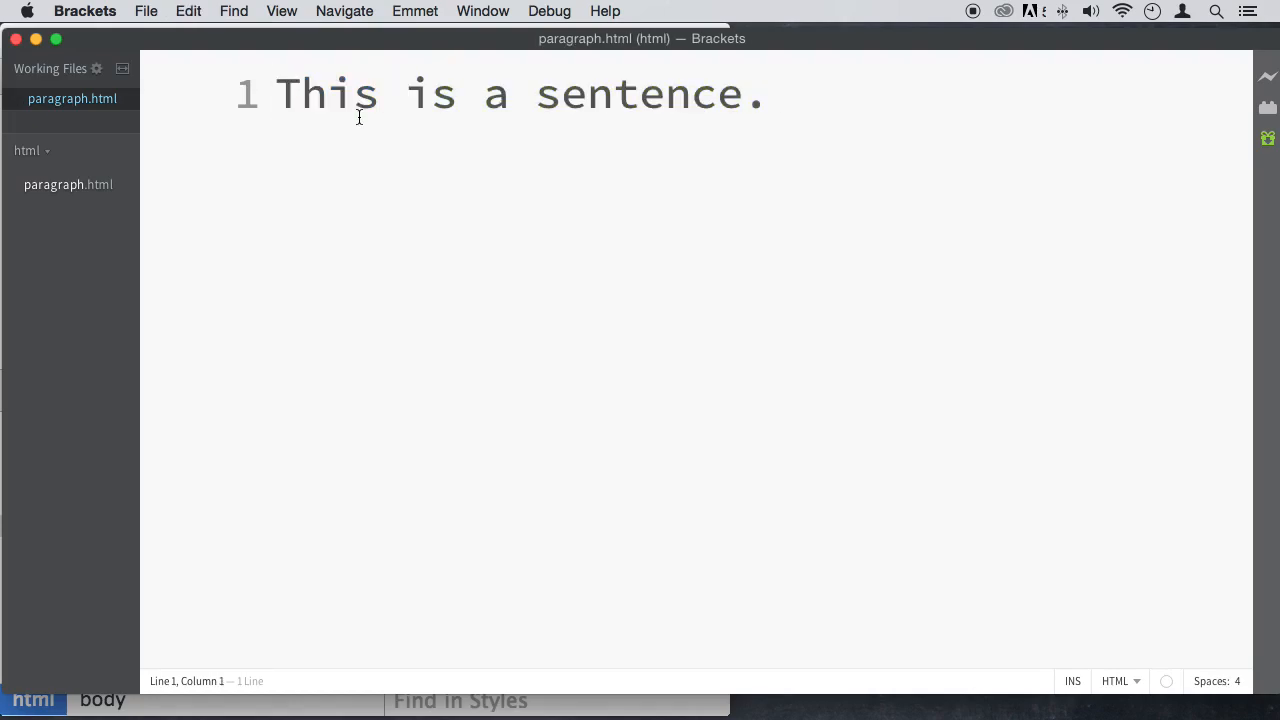
{"action": "type", "text": "<"}
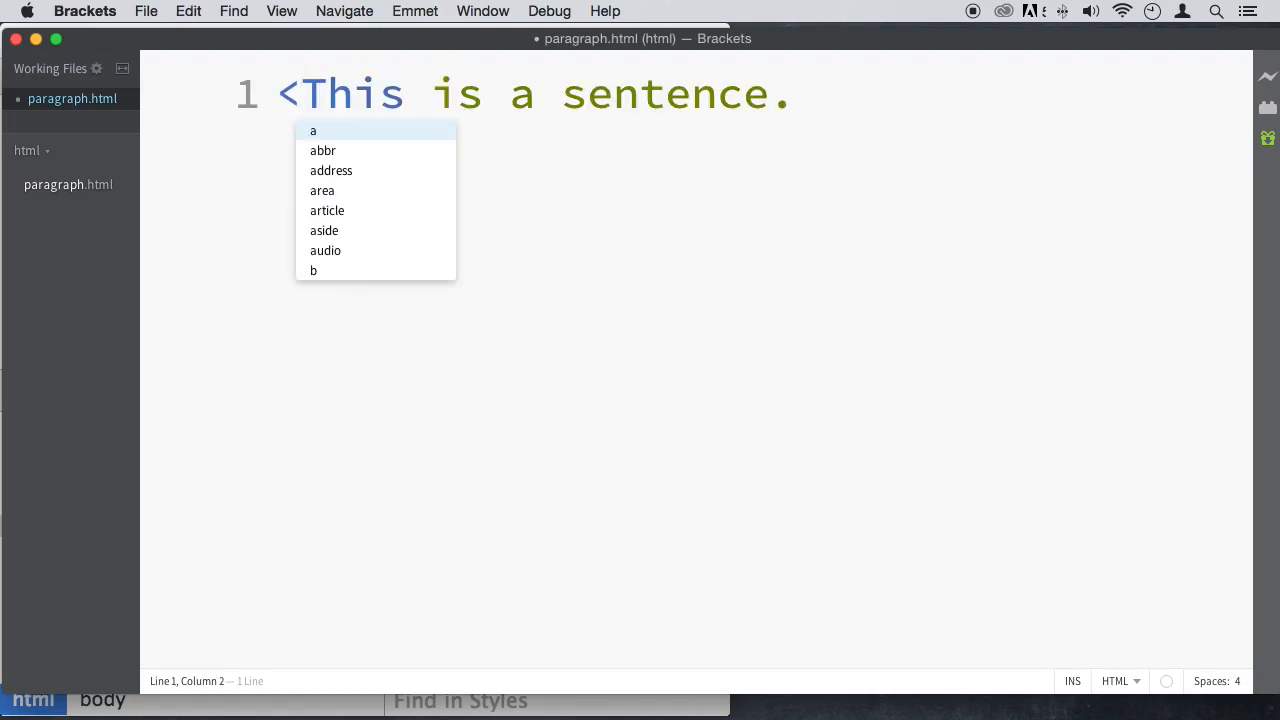
{"action": "type", "text": "p"}
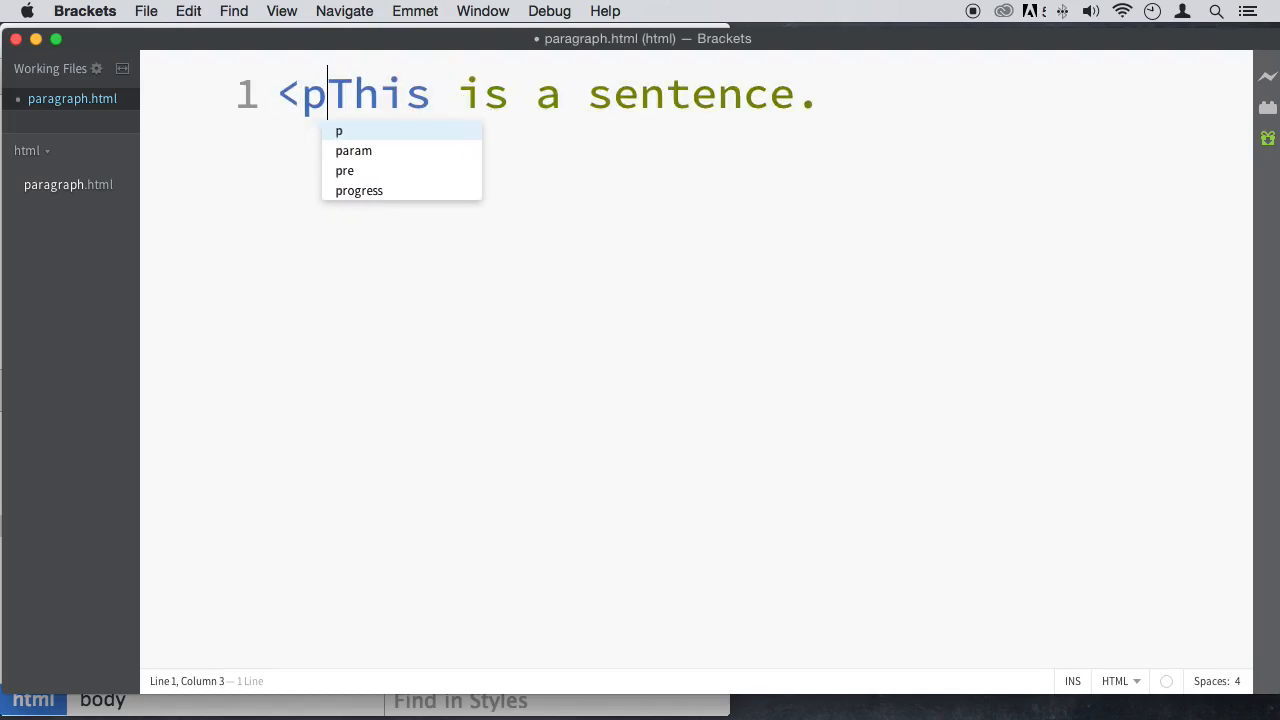
{"action": "key", "text": "Tab"}
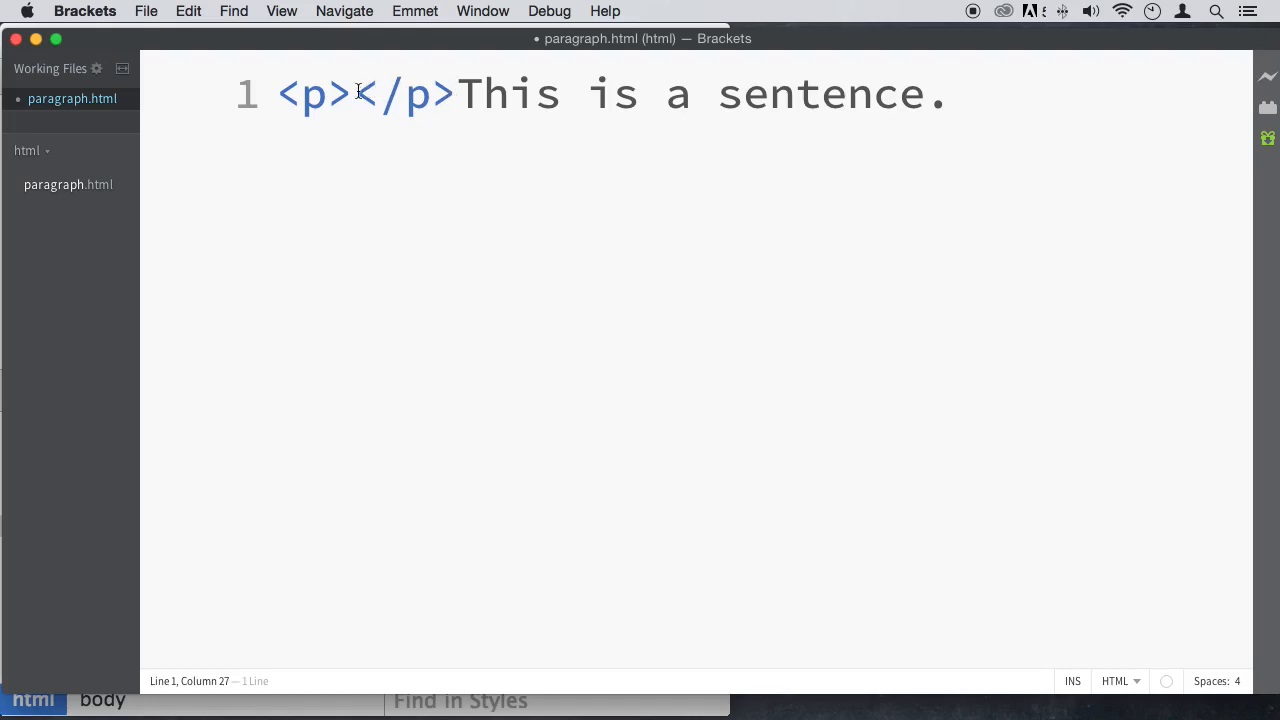
{"action": "left_click_drag", "start_coordinate": [356, 94], "coordinate": [456, 94]}
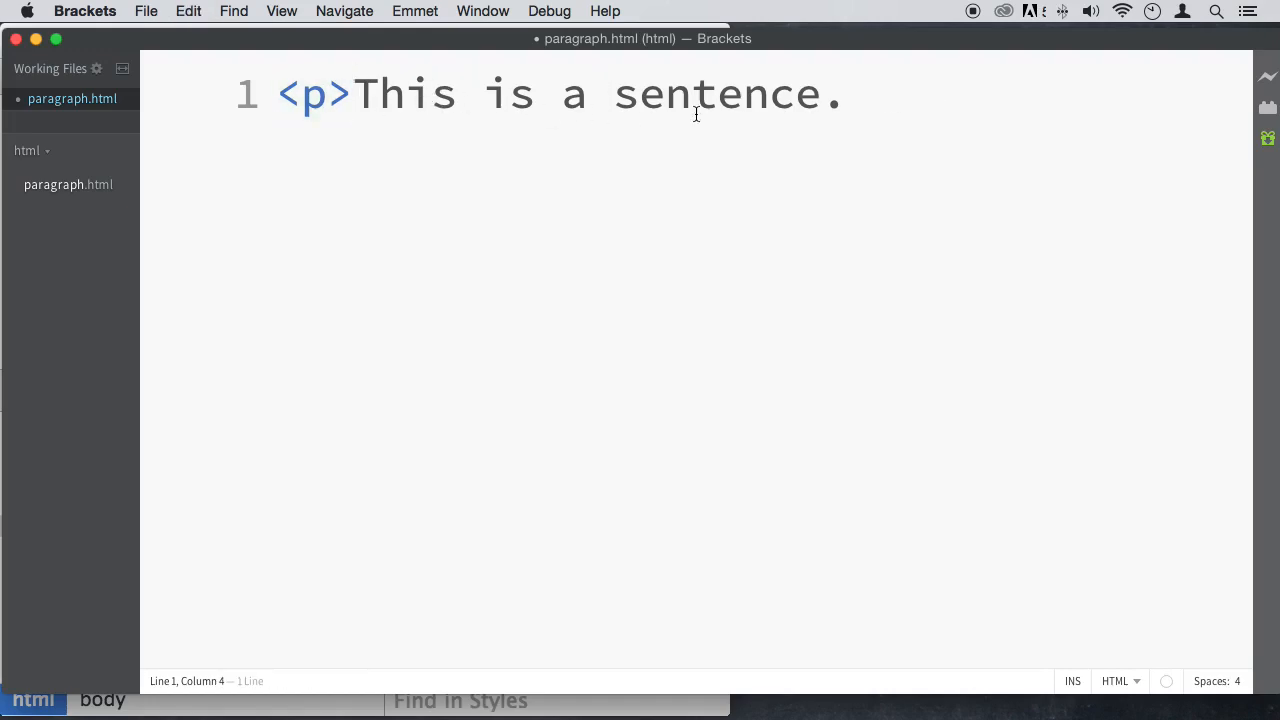
{"action": "type", "text": "</p>"}
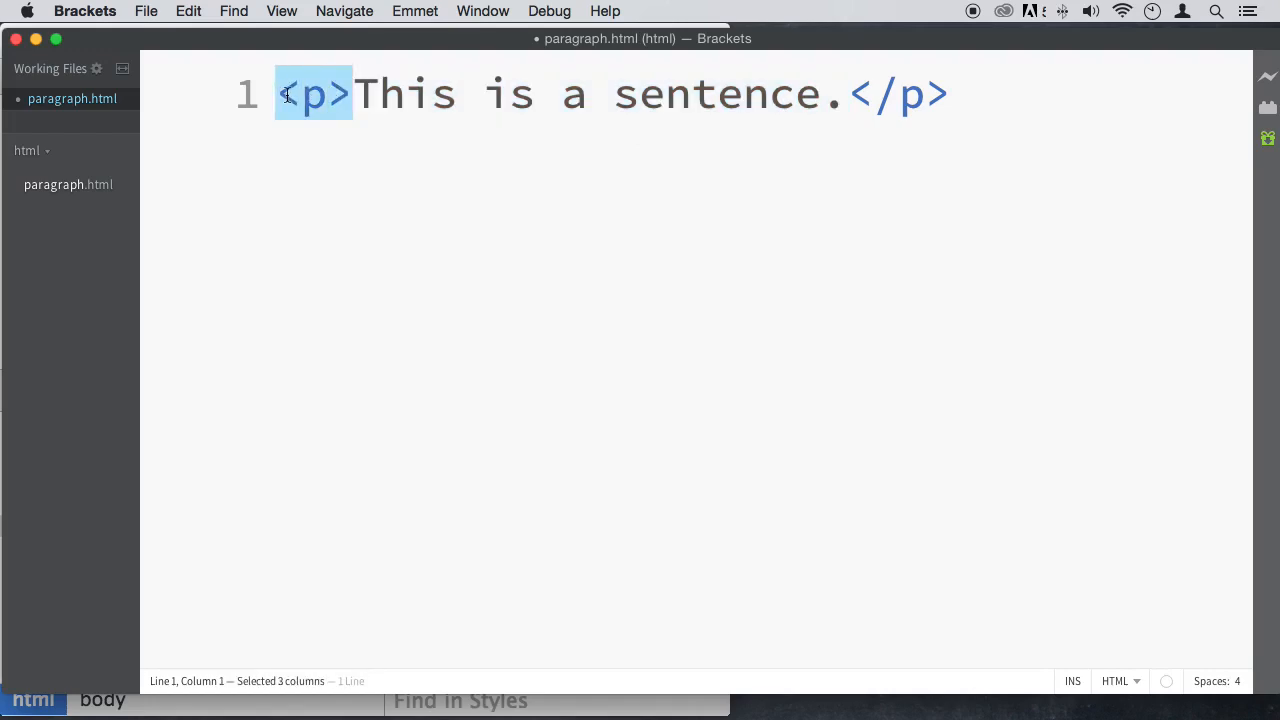
{"action": "left_click", "coordinate": [352, 94]}
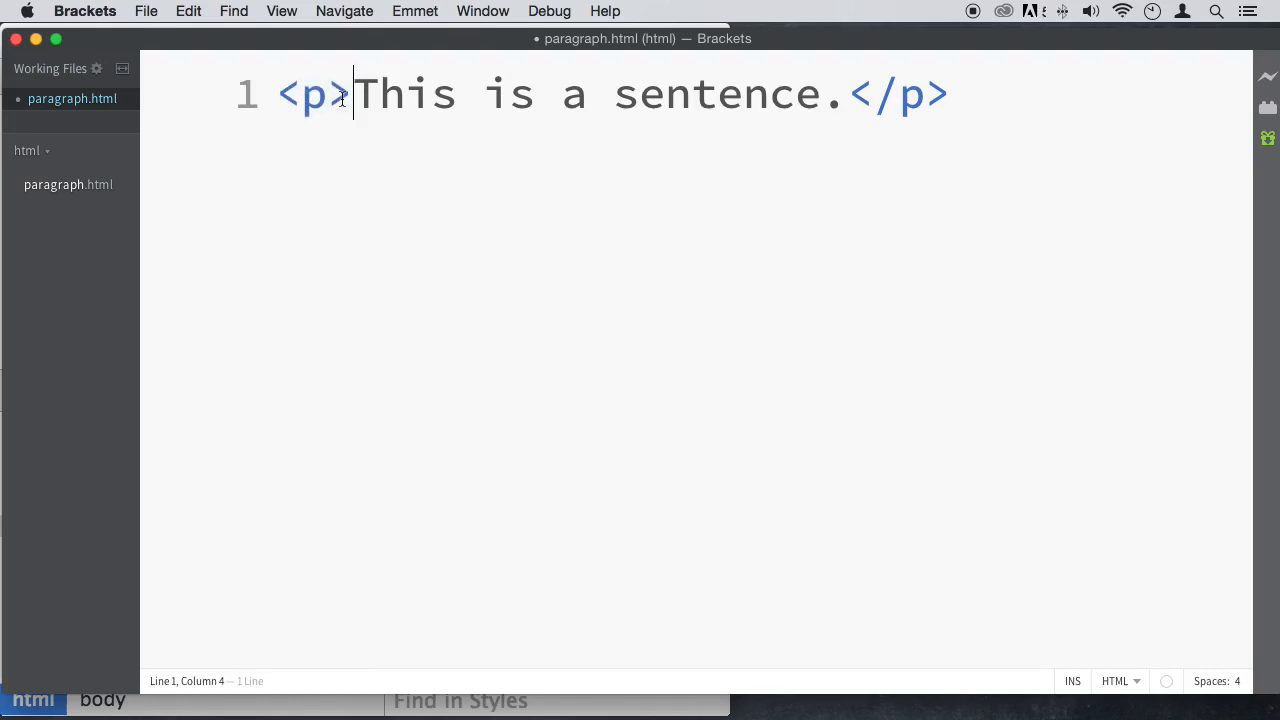
{"action": "left_click", "coordinate": [282, 94]}
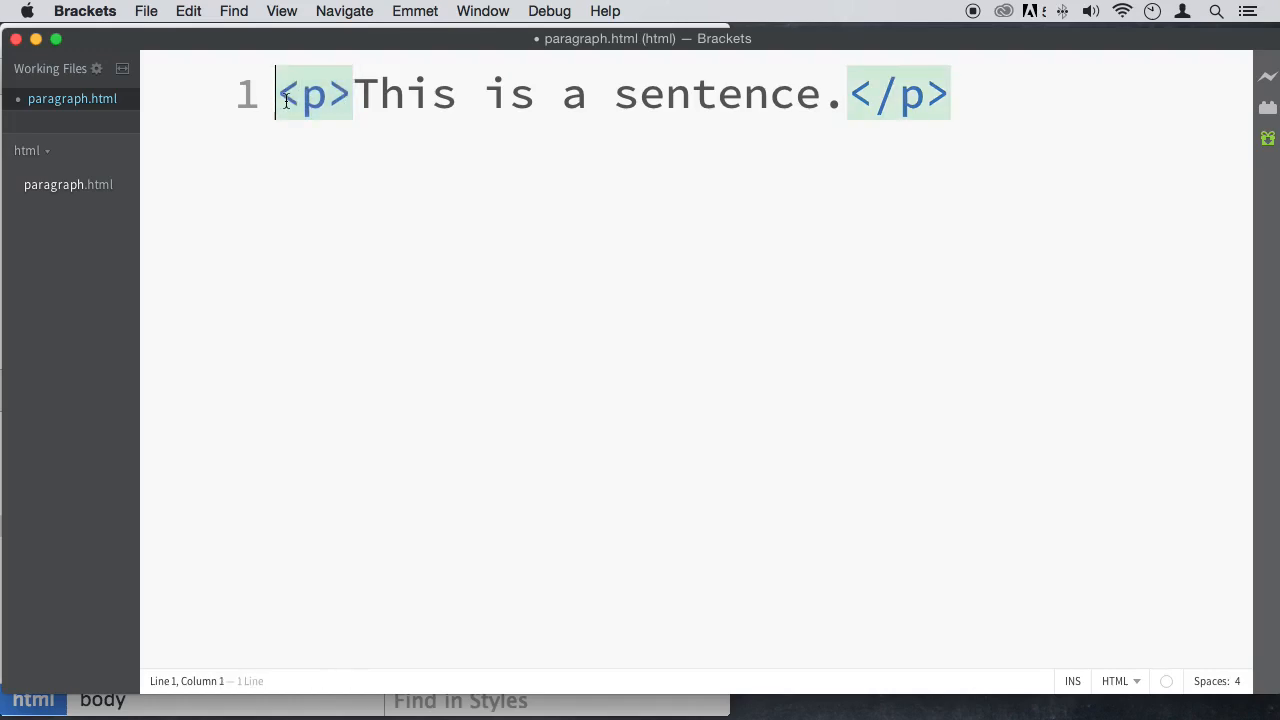
{"action": "left_click_drag", "start_coordinate": [278, 94], "coordinate": [352, 94]}
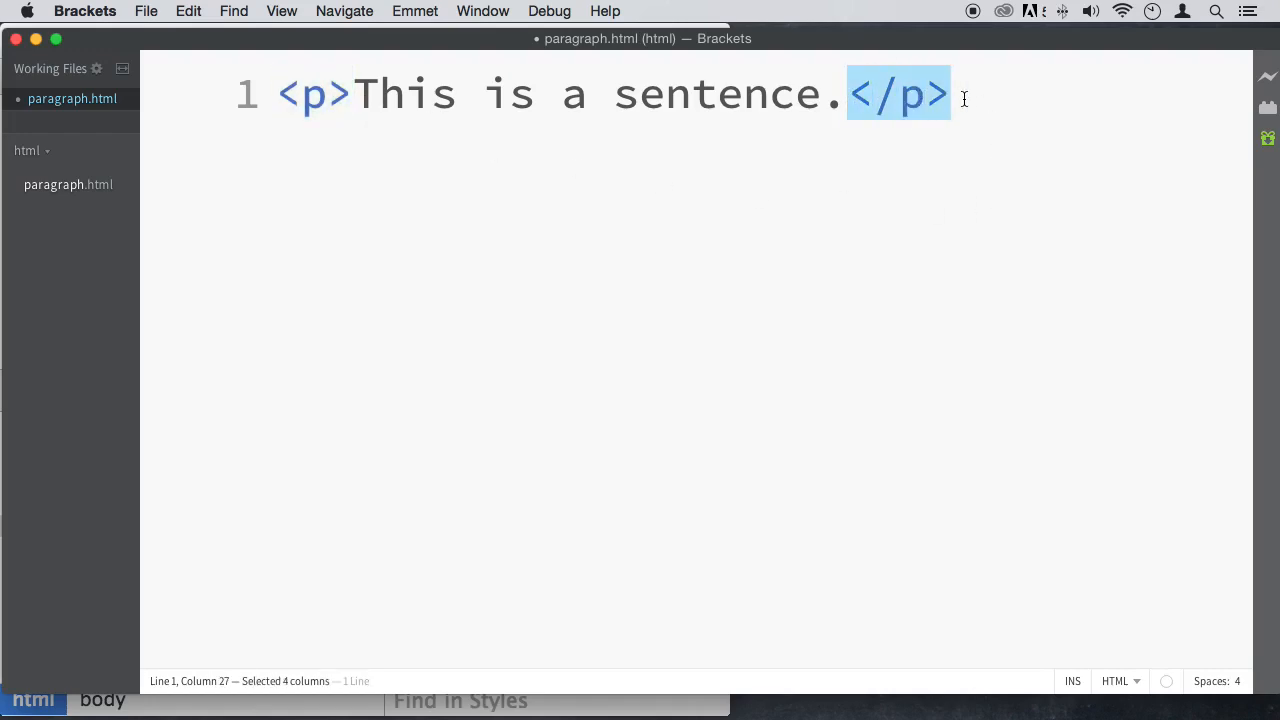
{"action": "mouse_move", "coordinate": [828, 148]}
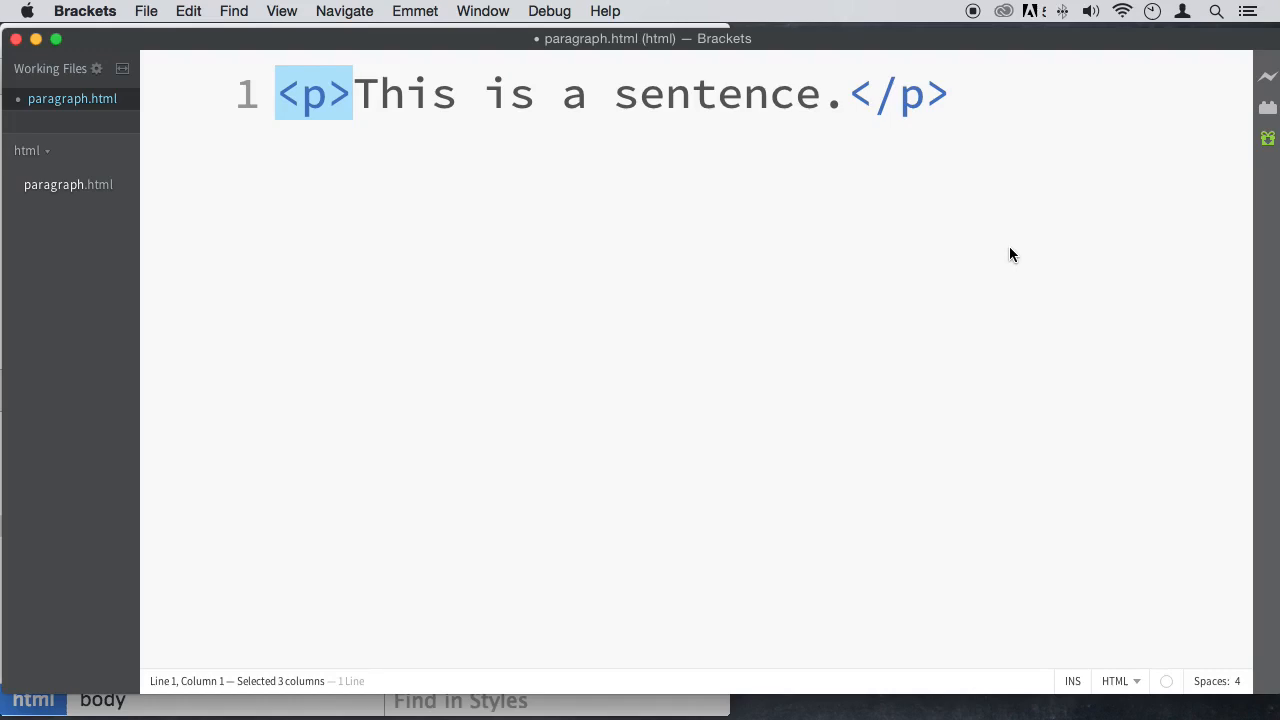
{"action": "left_click", "coordinate": [930, 94]}
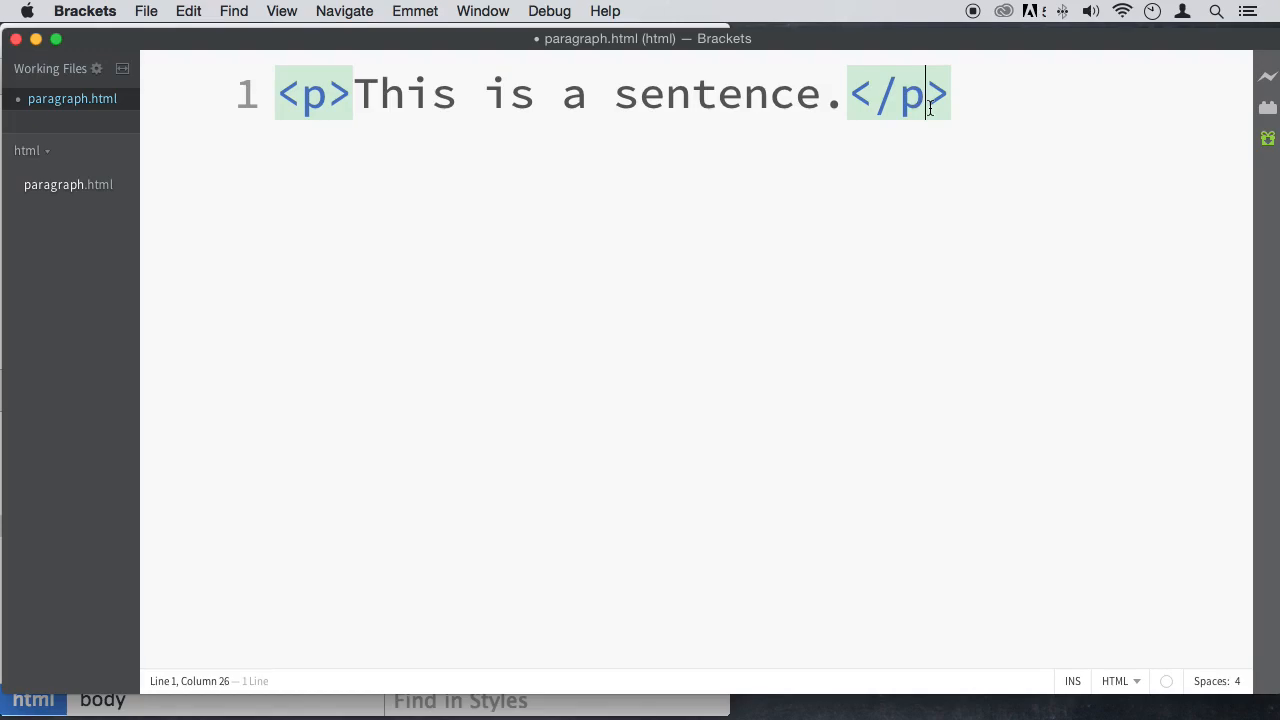
{"action": "mouse_move", "coordinate": [668, 204]}
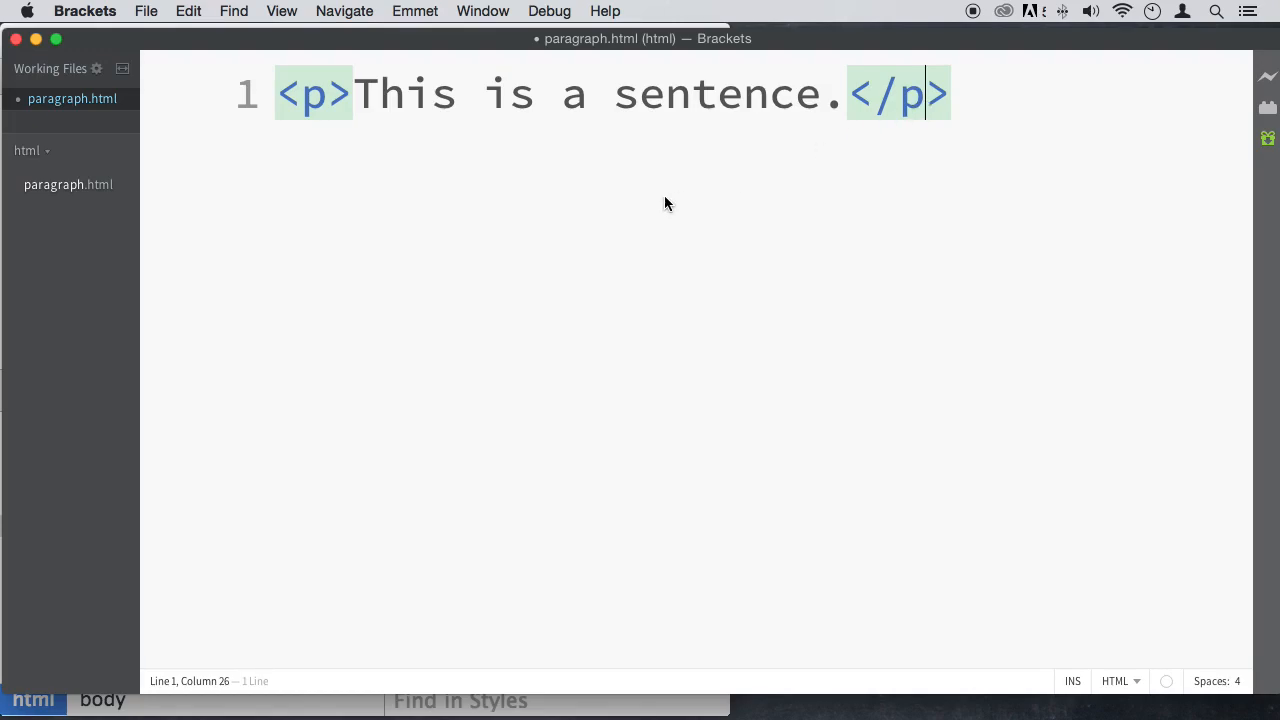
{"action": "mouse_move", "coordinate": [708, 172]}
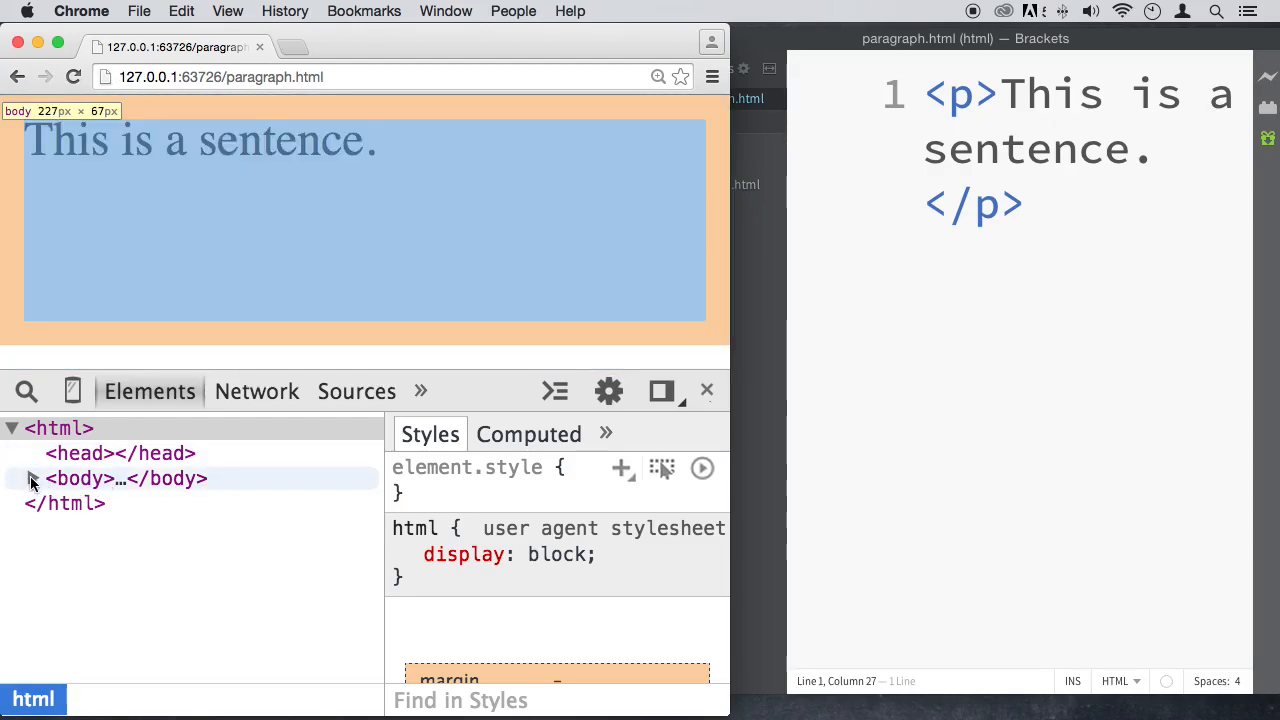
Step: Expand html and body to the <p> node, glance at Sources, and return to Elements
{"action": "left_click", "coordinate": [60, 428]}
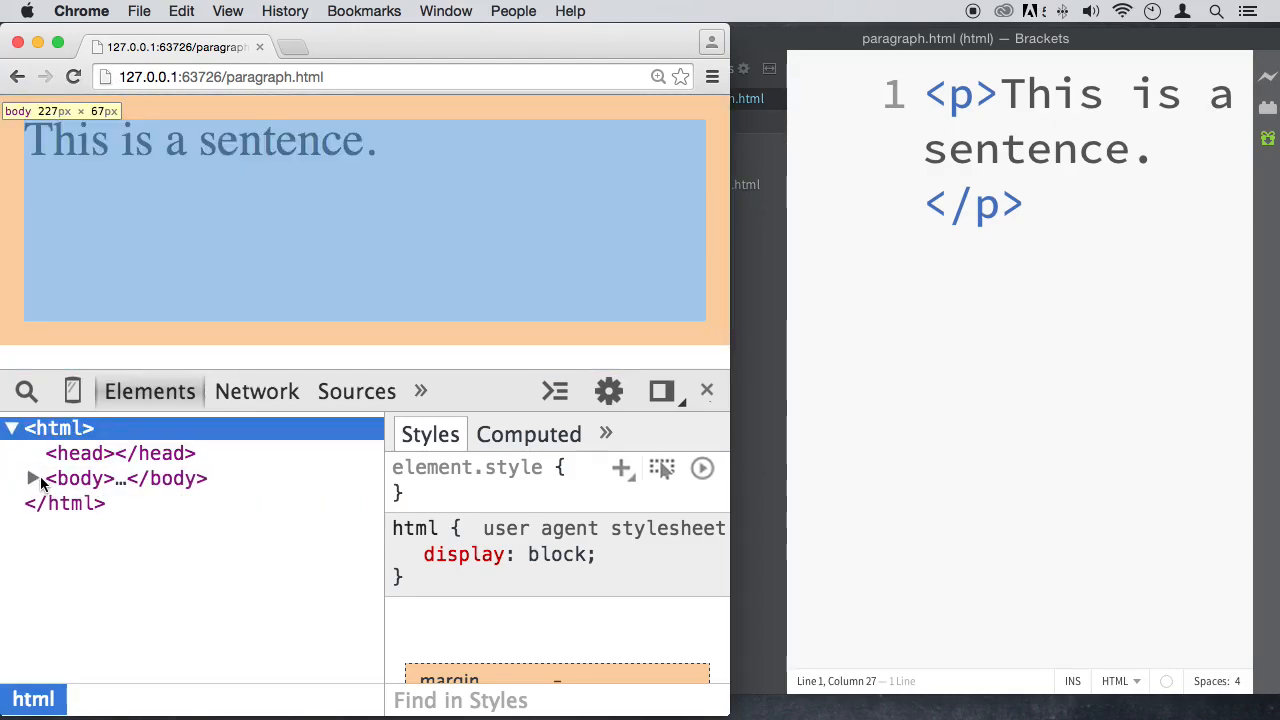
{"action": "left_click", "coordinate": [32, 478]}
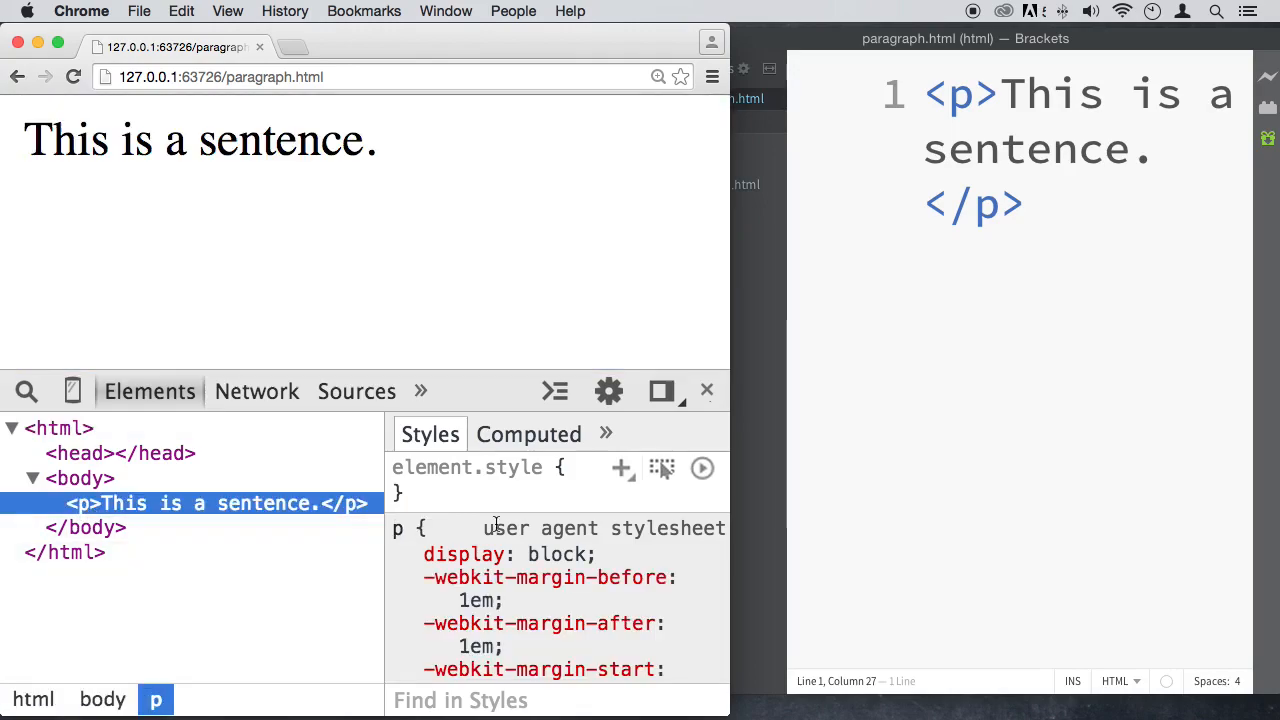
{"action": "scroll", "scroll_direction": "down", "scroll_amount": 3}
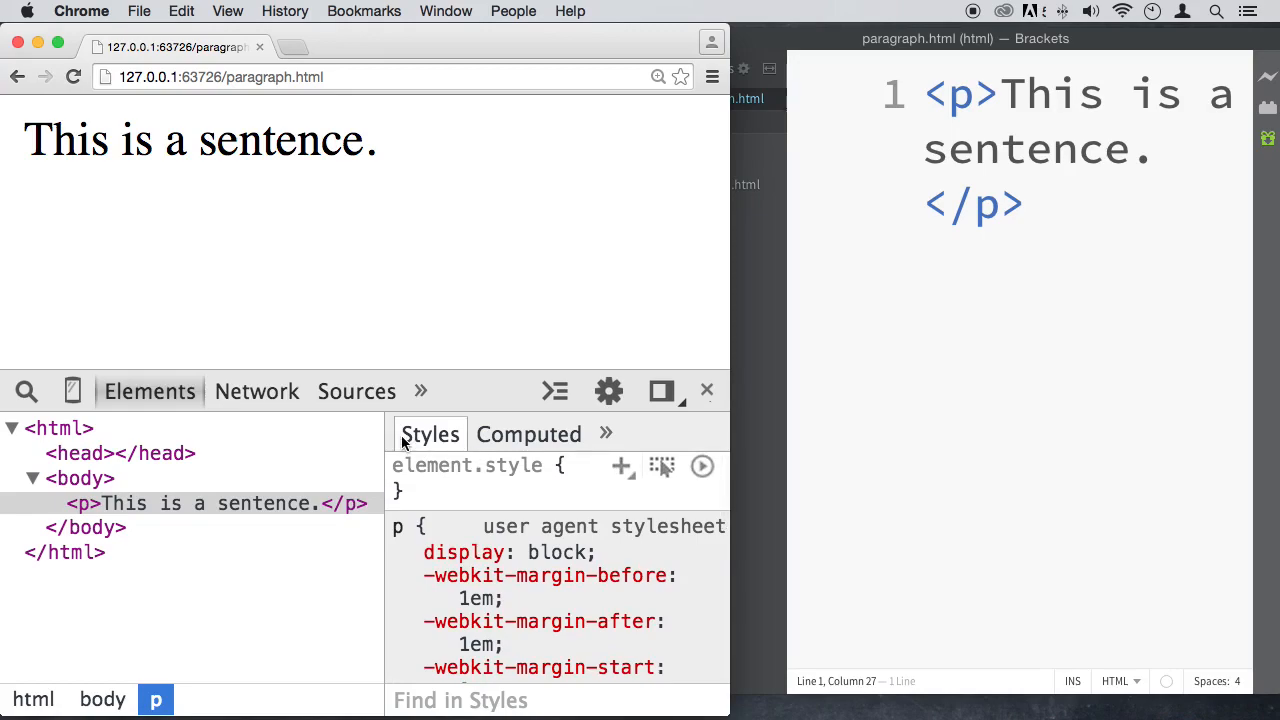
{"action": "mouse_move", "coordinate": [224, 196]}
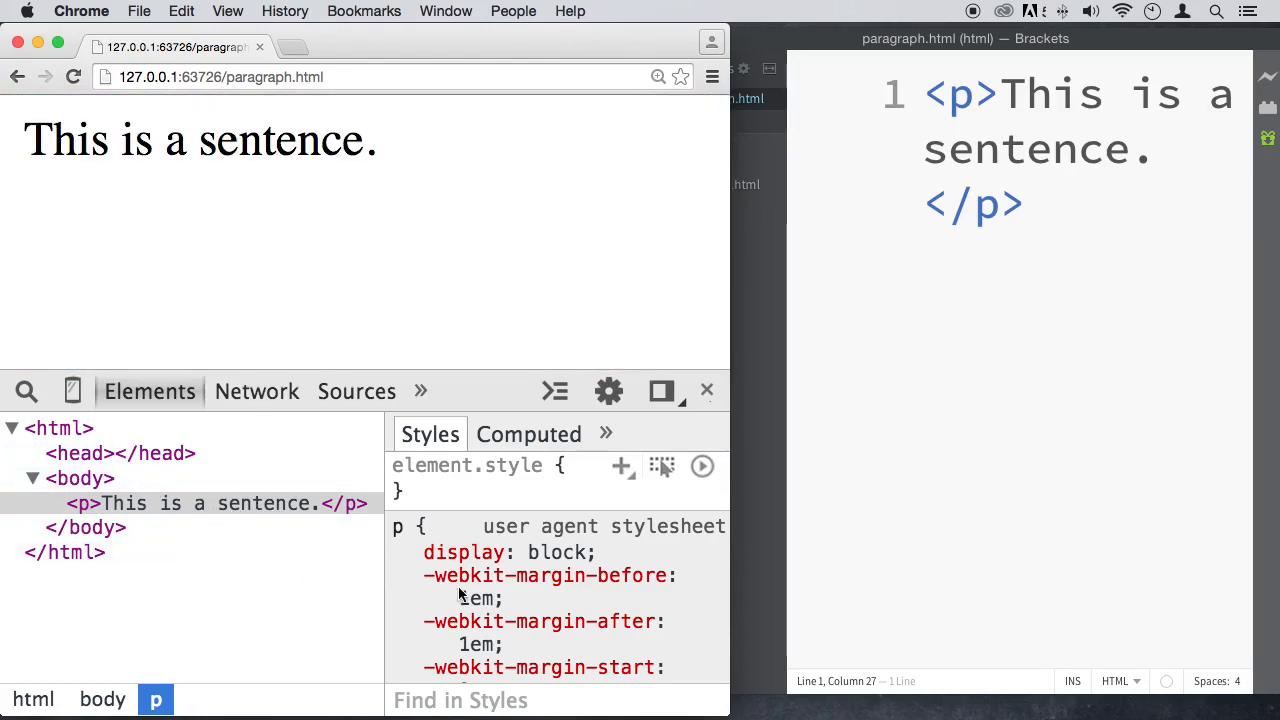
{"action": "left_click", "coordinate": [256, 390]}
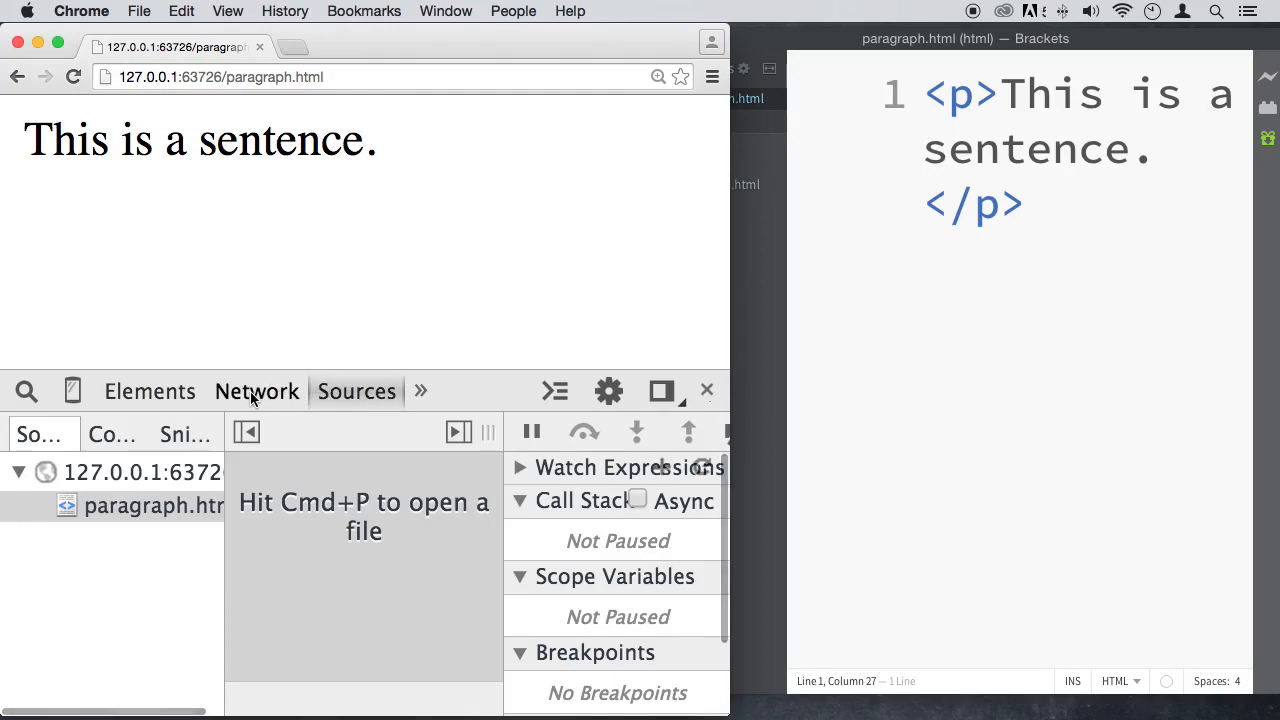
{"action": "left_click", "coordinate": [148, 390]}
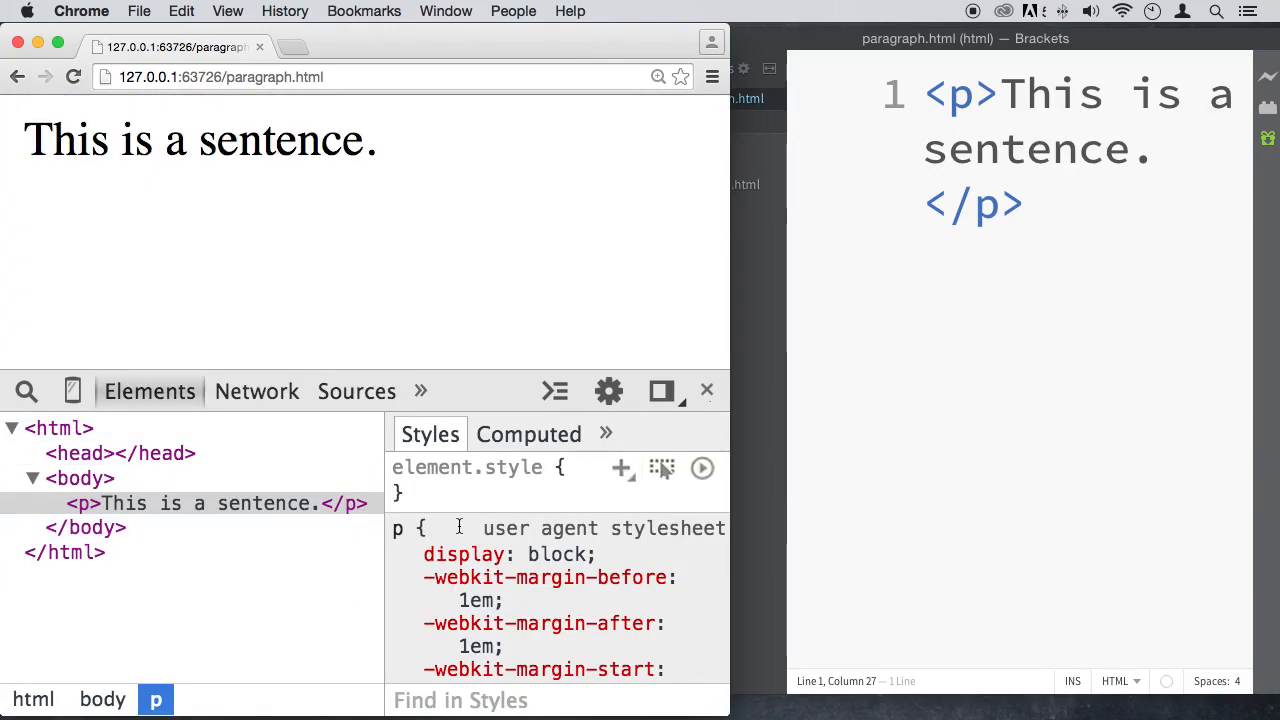
{"action": "mouse_move", "coordinate": [538, 600]}
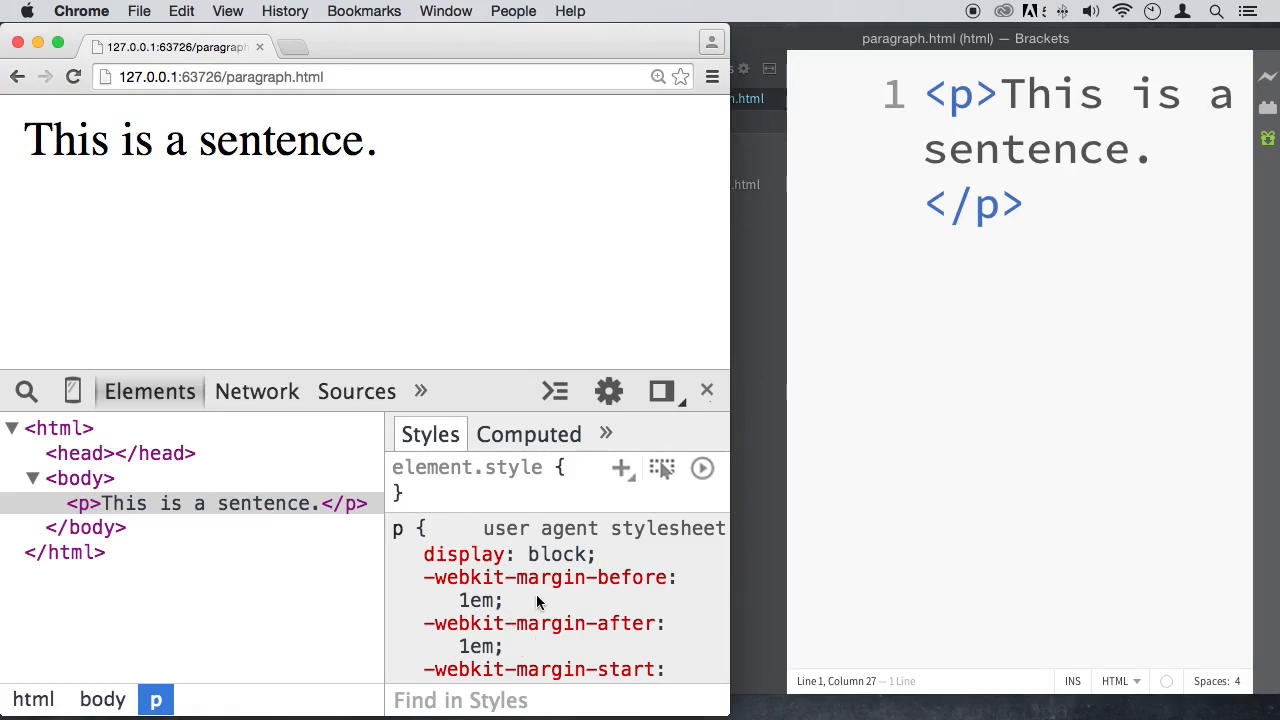
{"action": "mouse_move", "coordinate": [280, 504]}
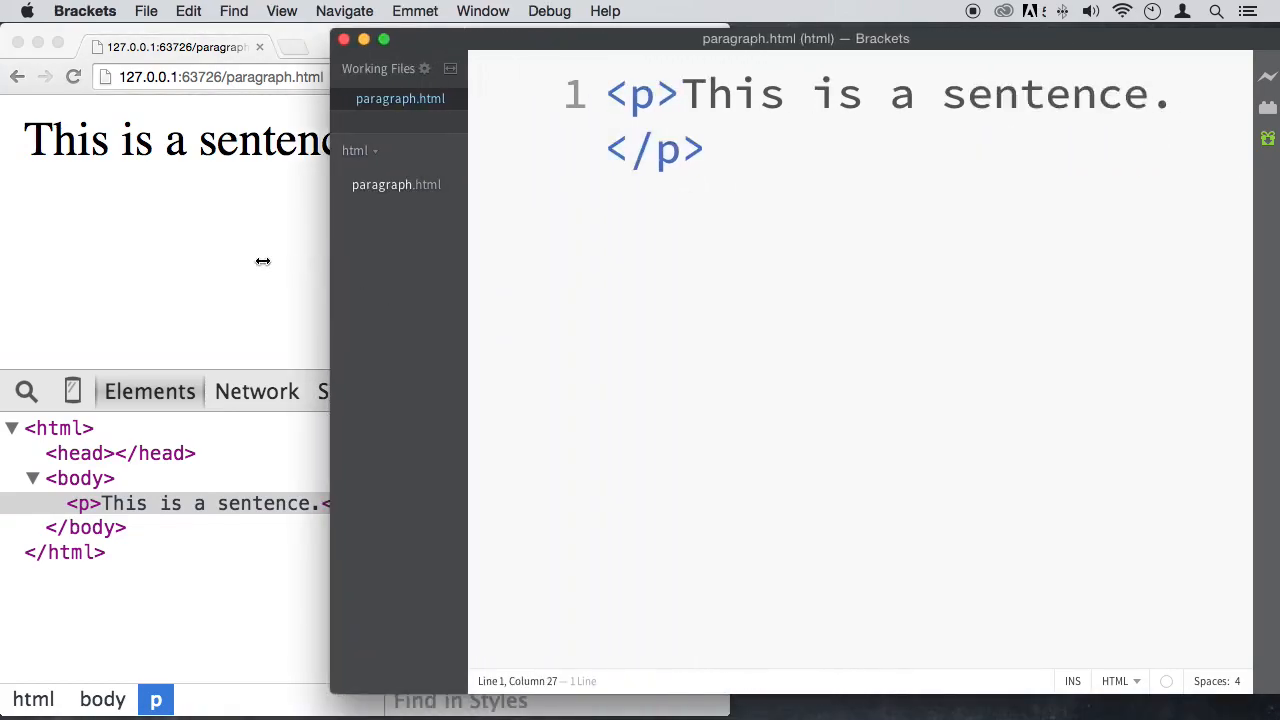
Step: Replace the opening p tag name with h1 and add 1 to the closing tag
{"action": "left_click", "coordinate": [384, 40]}
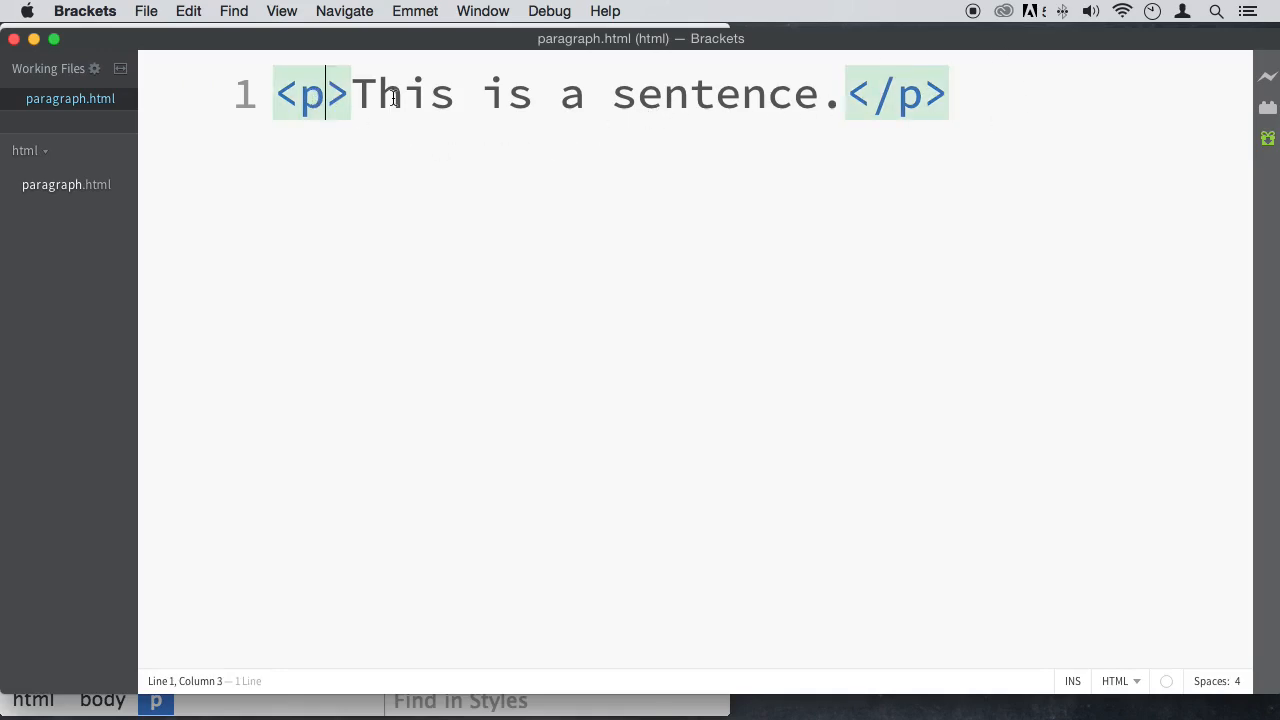
{"action": "type", "text": "h1"}
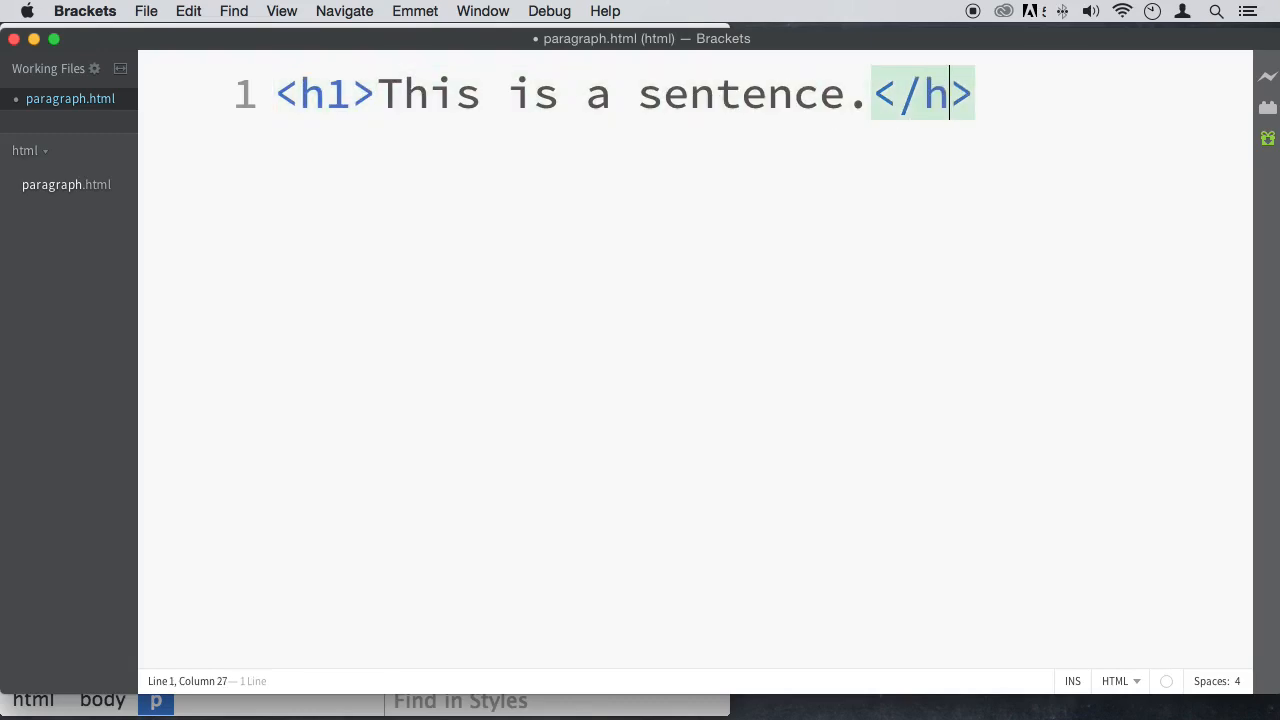
{"action": "type", "text": "1"}
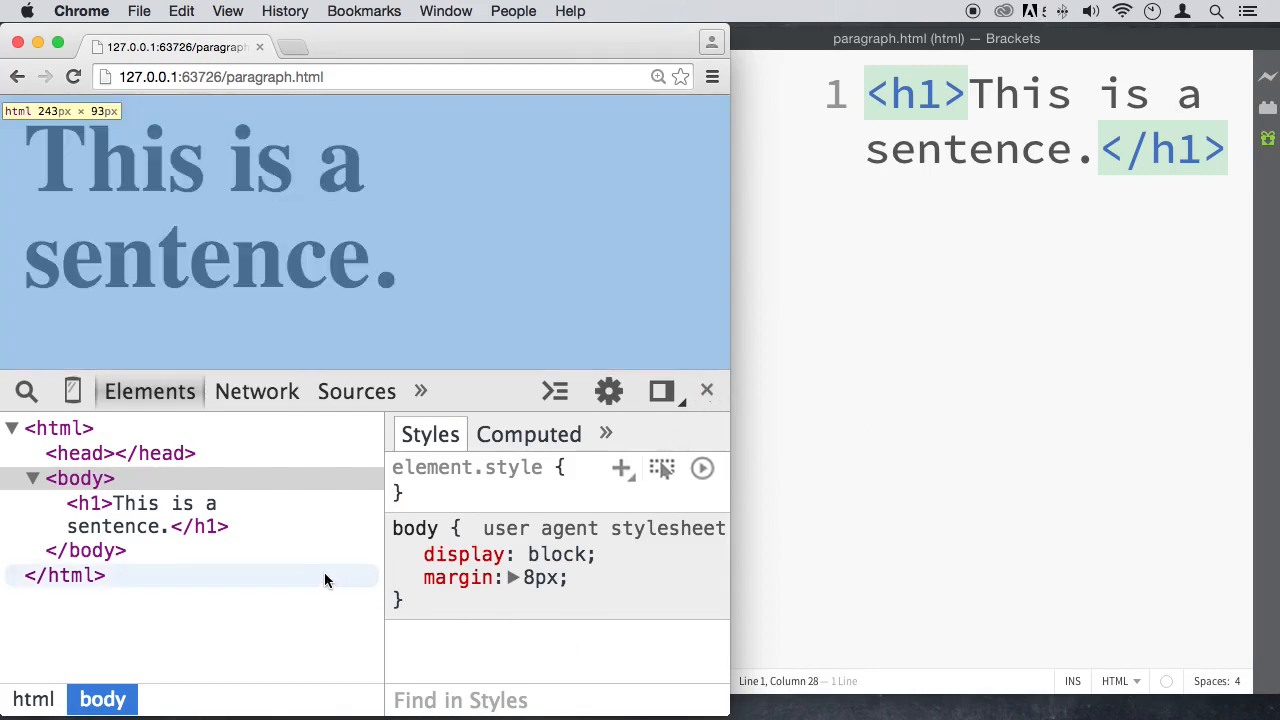
Step: Select the <h1> node to view its default 2em styles, then close DevTools
{"action": "left_click", "coordinate": [84, 504]}
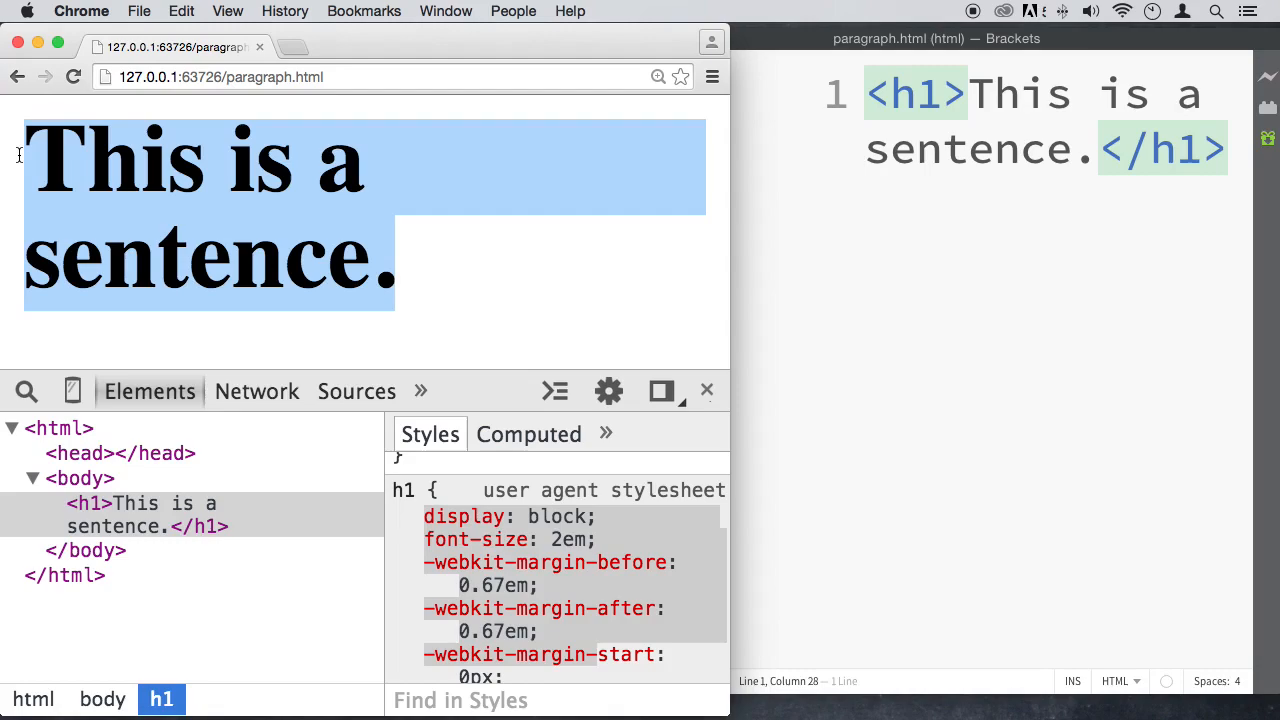
{"action": "mouse_move", "coordinate": [38, 172]}
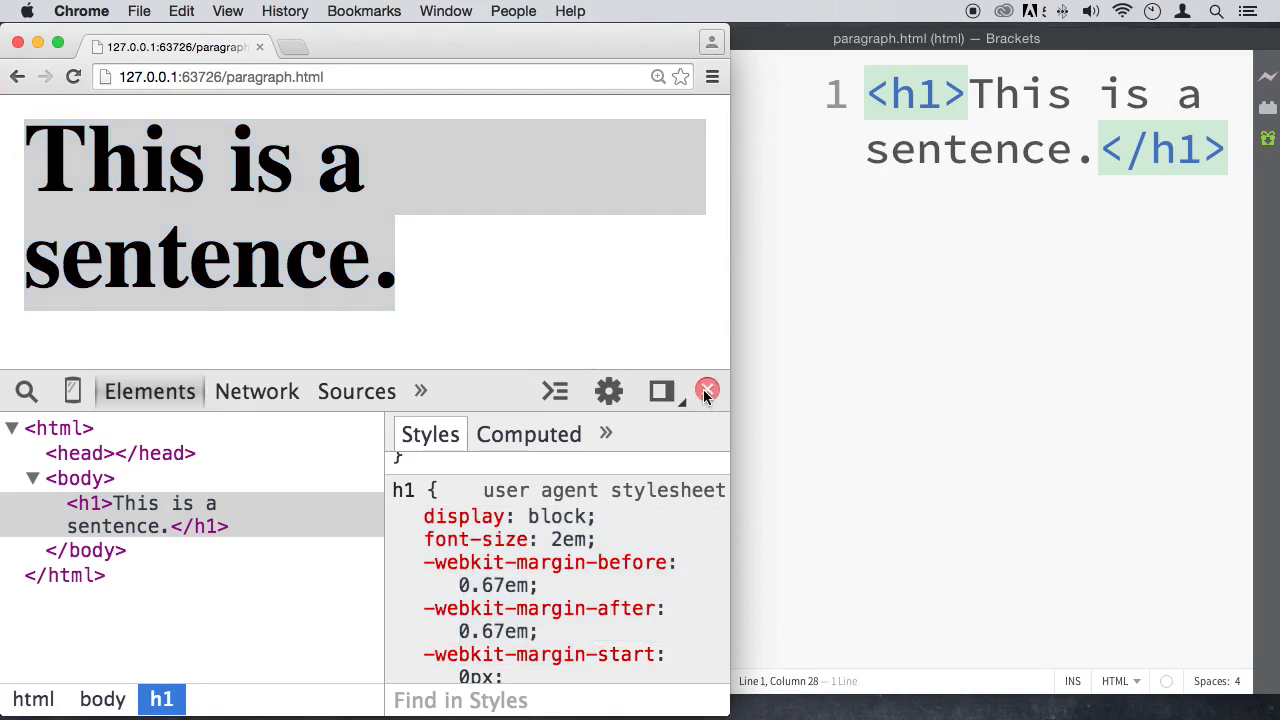
{"action": "left_click", "coordinate": [708, 390]}
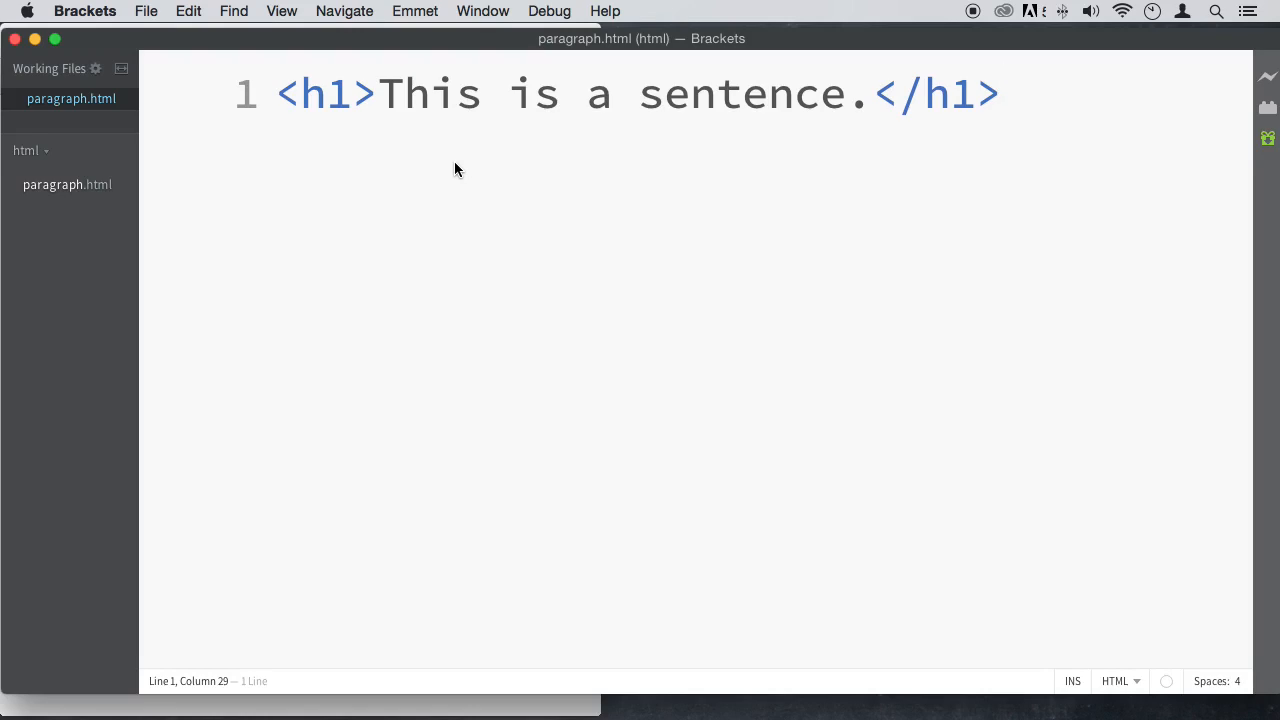
Step: Place the cursor after the closing h1 tag in Brackets' paragraph.html
{"action": "left_click", "coordinate": [1000, 94]}
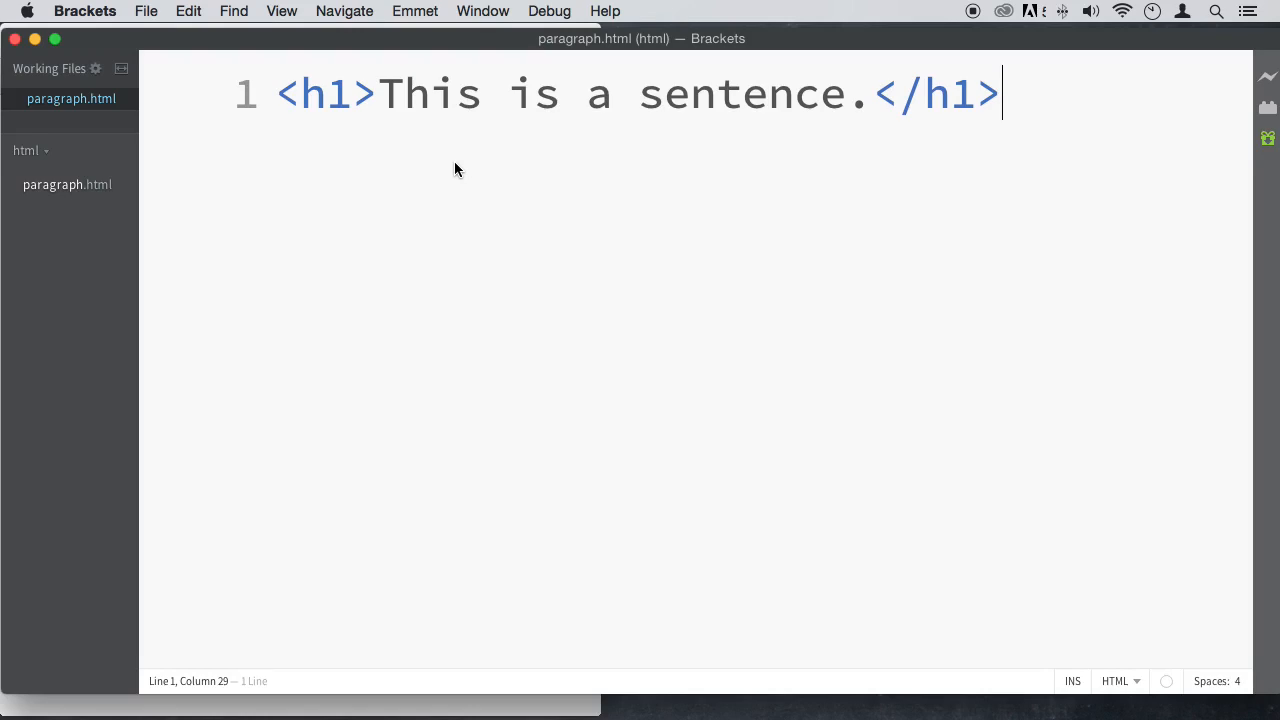